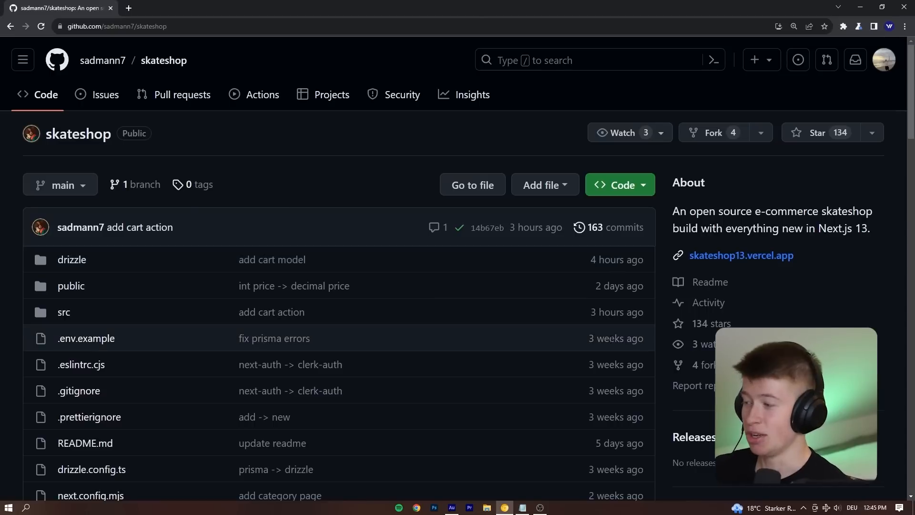
# Follow the skateshop13.vercel.app link in the repo's About sidebar to open the live store.
pyautogui.scroll(-3)
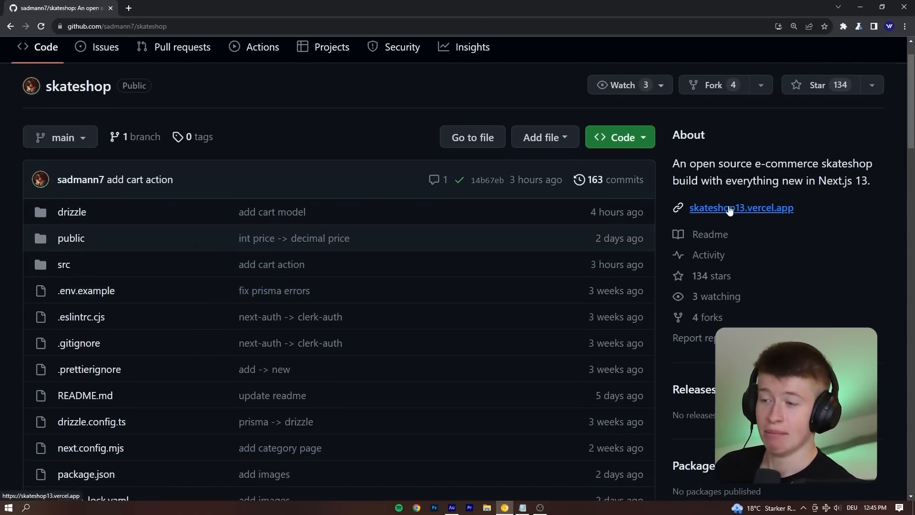
pyautogui.click(741, 207)
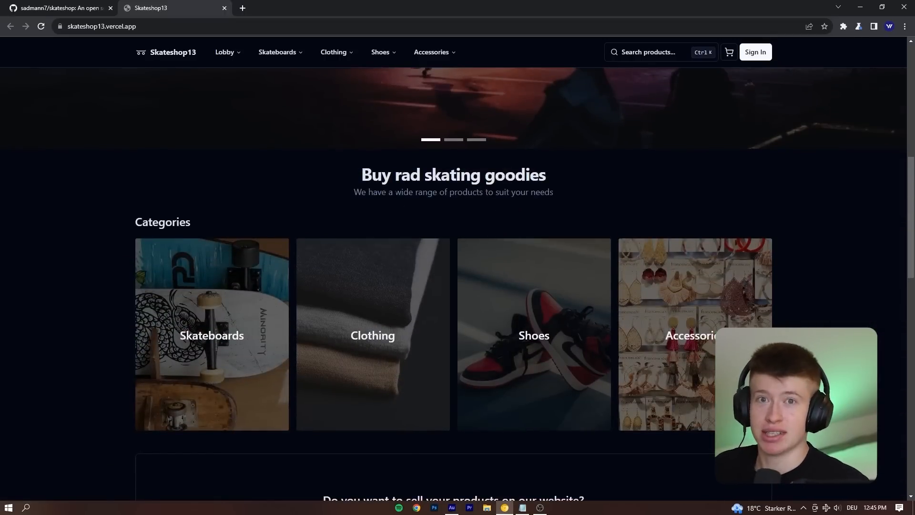
pyautogui.moveTo(458, 226)
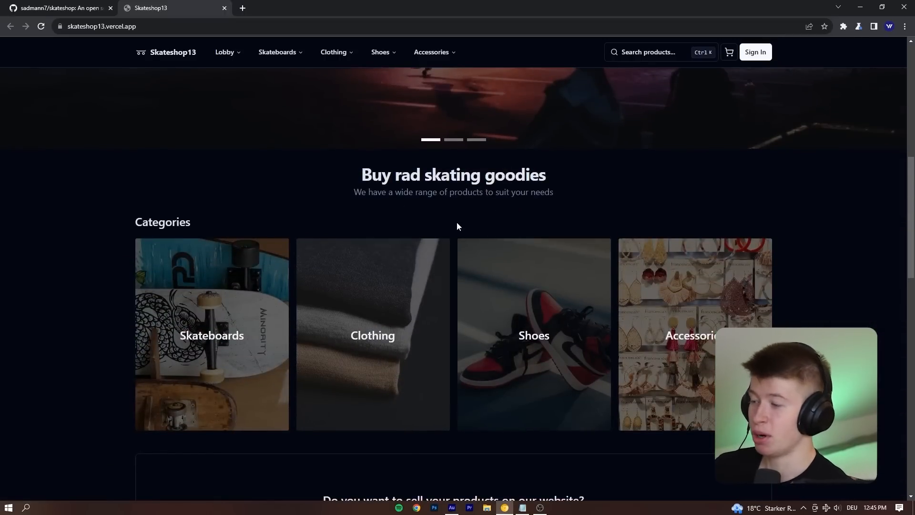
pyautogui.moveTo(544, 276)
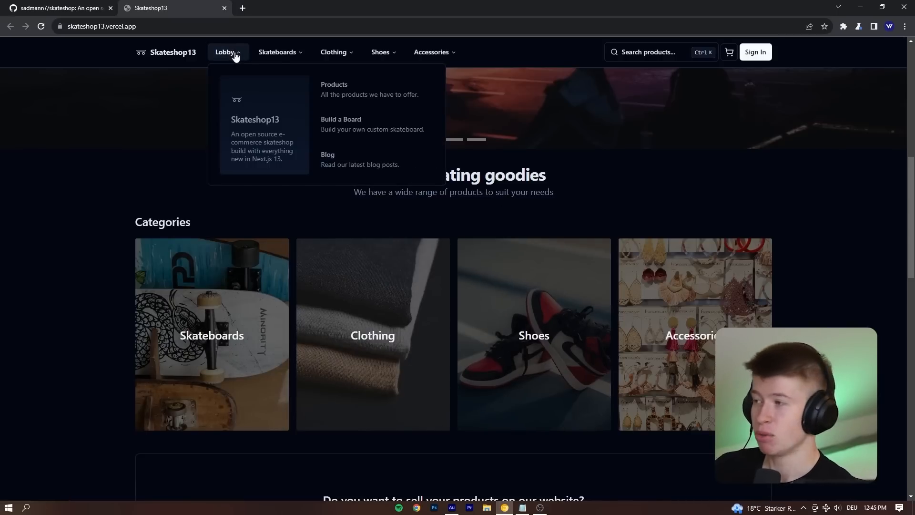
# Browse the store's Lobby menu links, then return to the skateshop repository tab.
pyautogui.click(333, 52)
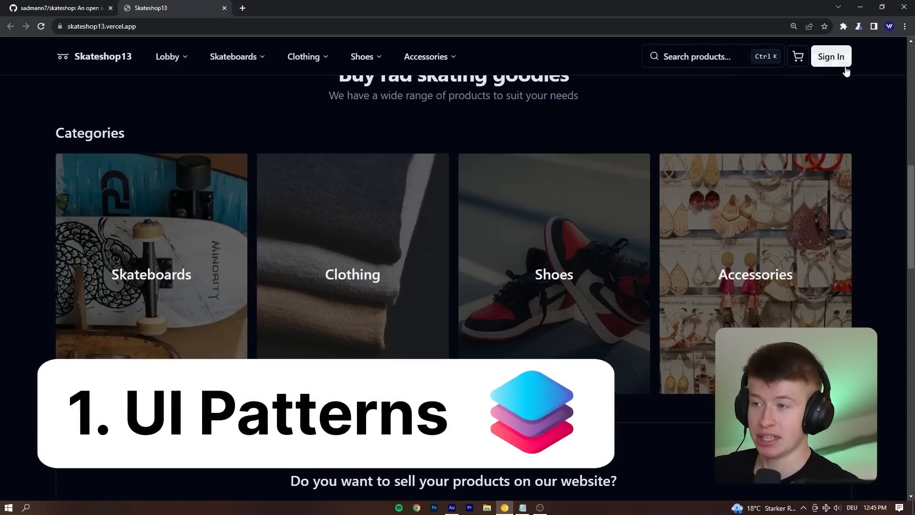
pyautogui.click(58, 7)
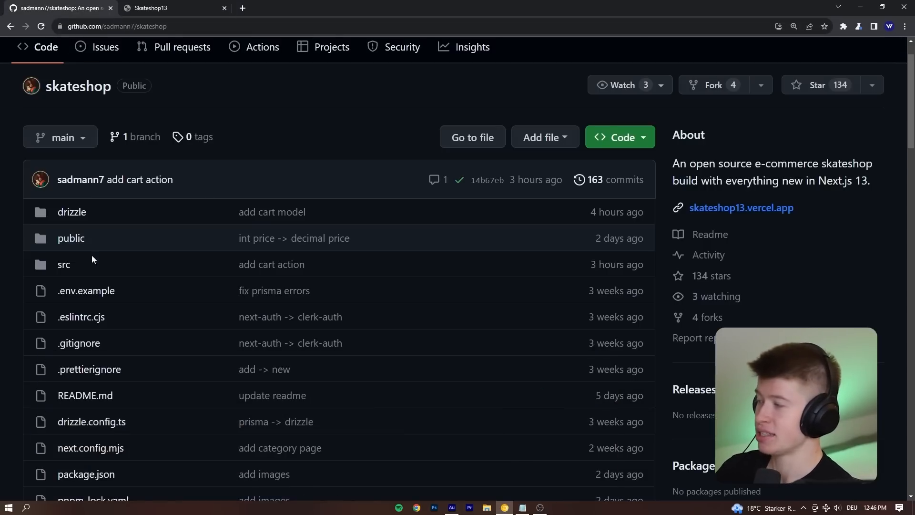
# Navigate src/app/(auth)/signin to page.tsx and read through its code.
pyautogui.click(63, 263)
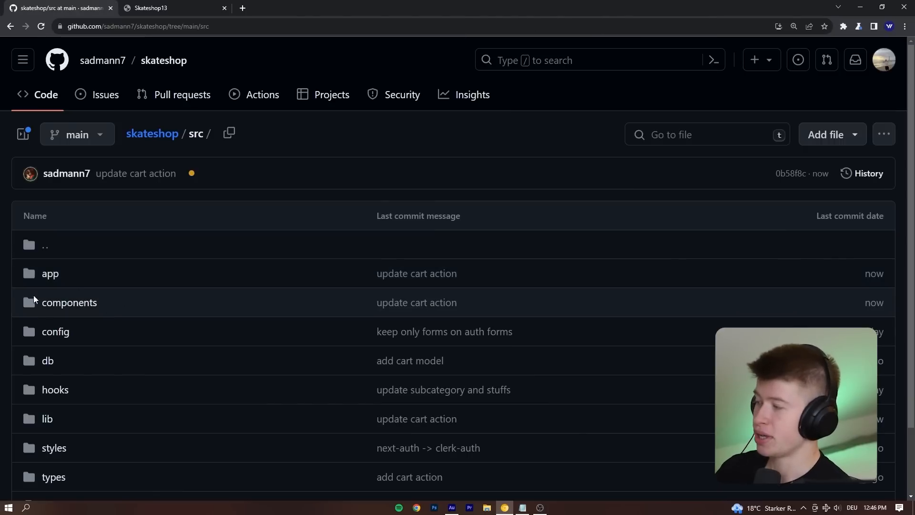
pyautogui.click(49, 273)
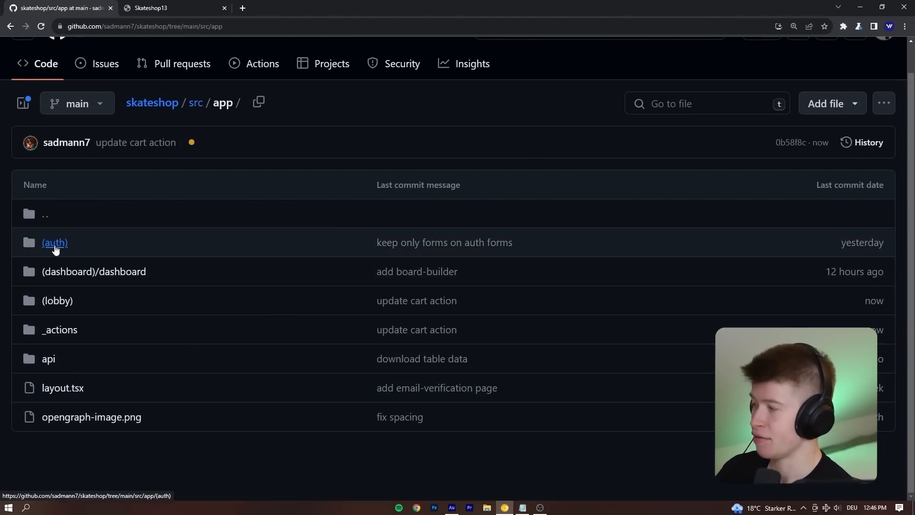
pyautogui.click(55, 242)
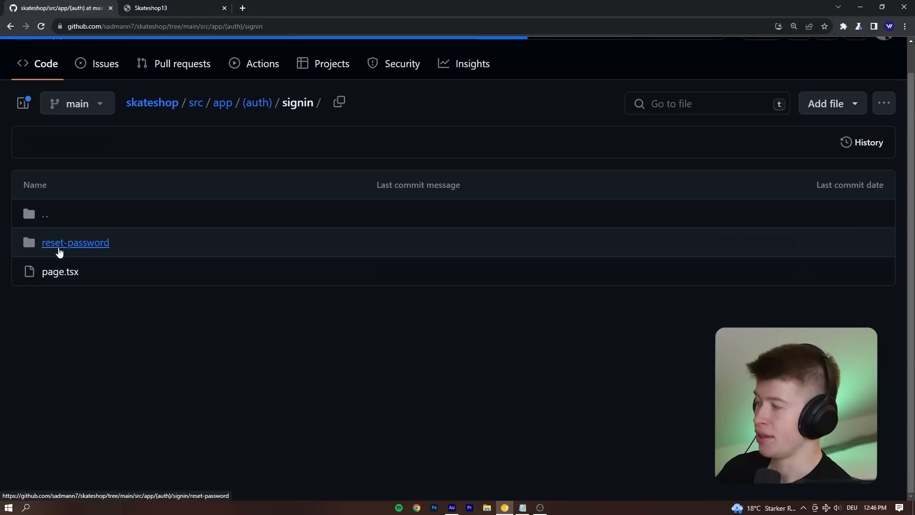
pyautogui.click(60, 272)
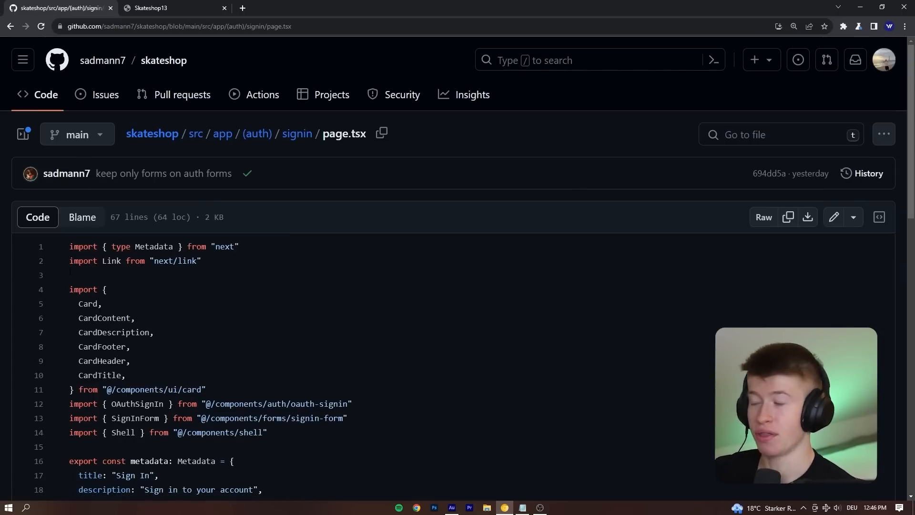
pyautogui.scroll(-3)
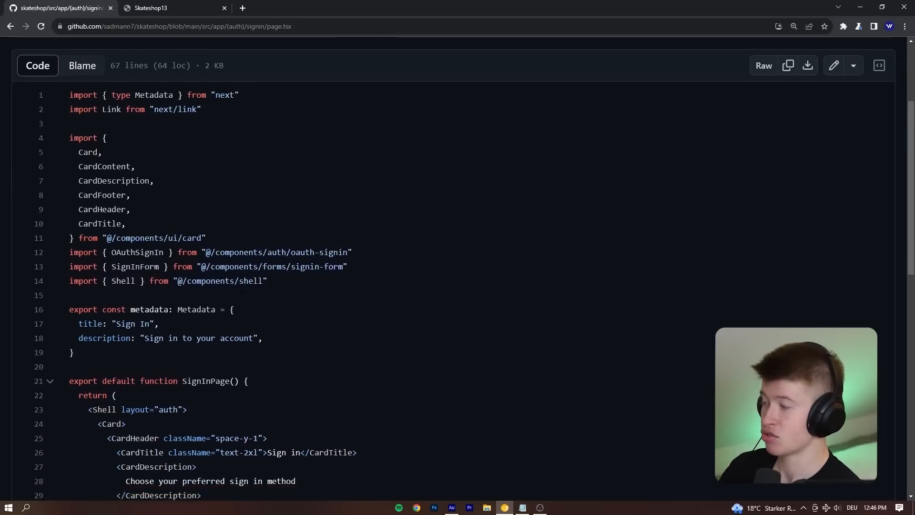
pyautogui.scroll(-3)
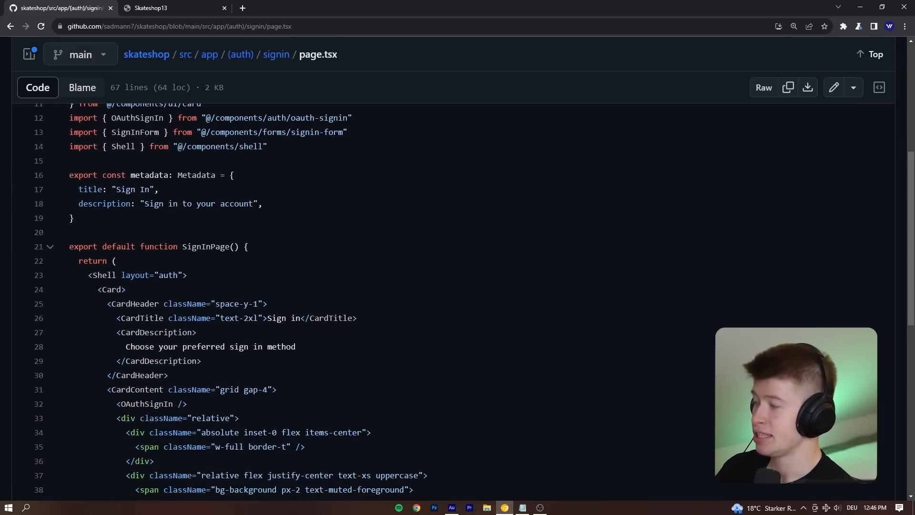
pyautogui.moveTo(99, 289); pyautogui.dragTo(169, 375)
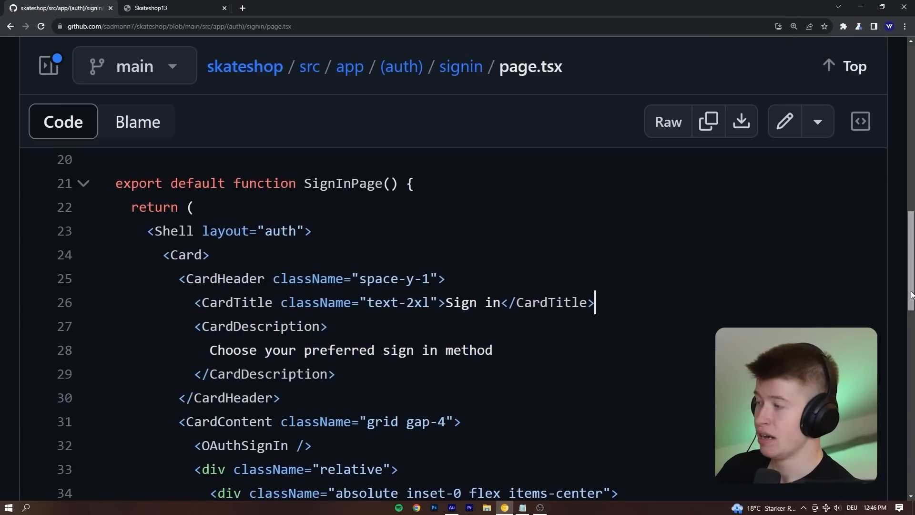
pyautogui.scroll(3)
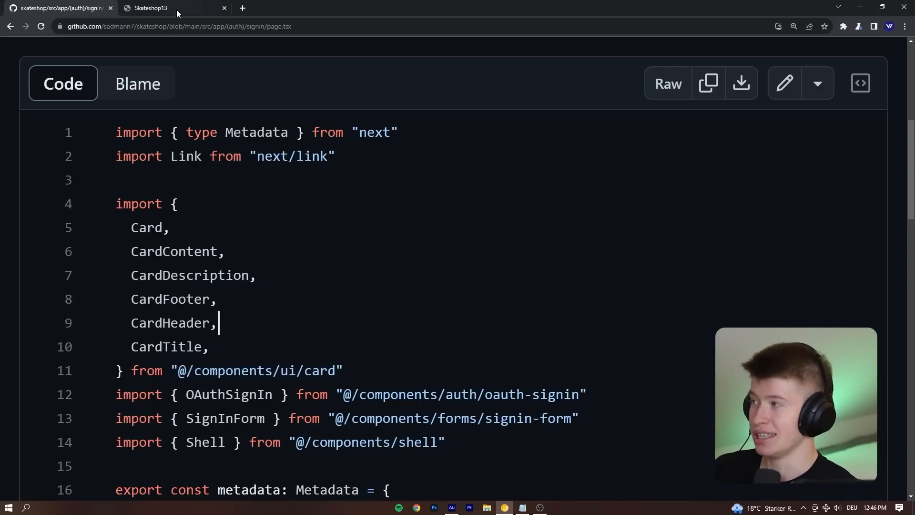
# Scroll the Skateshop13 home page down to Featured products, then return to the sign-in code.
pyautogui.click(149, 8)
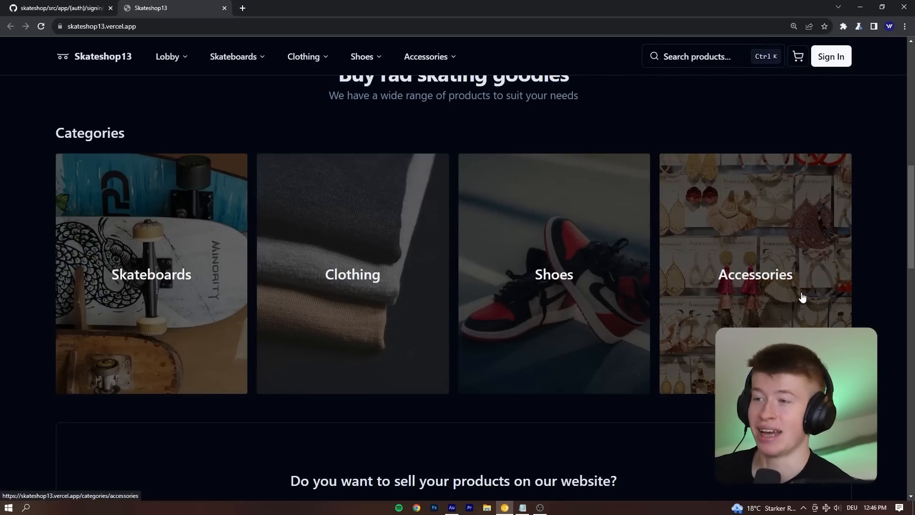
pyautogui.scroll(-3)
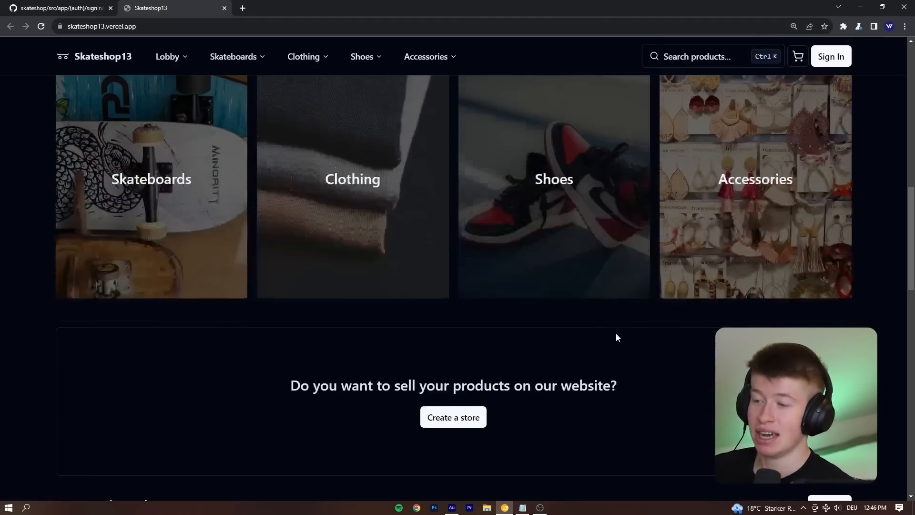
pyautogui.scroll(-3)
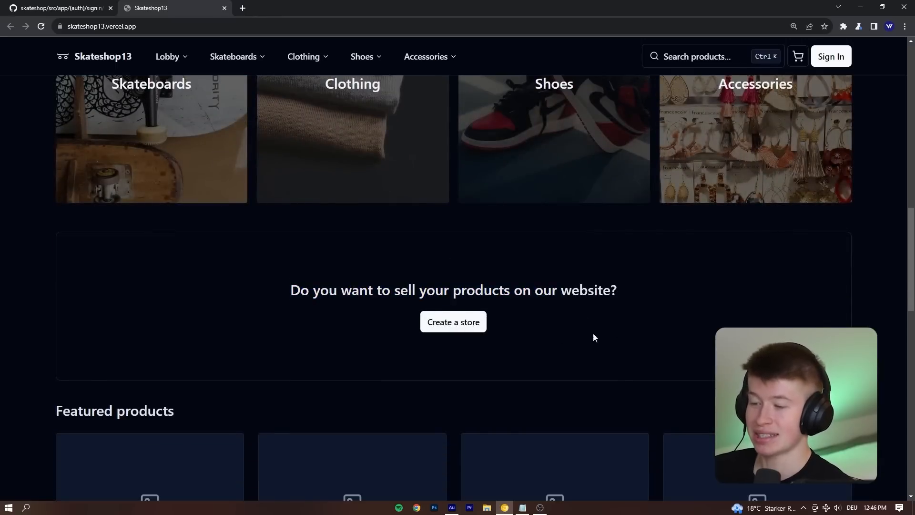
pyautogui.scroll(-3)
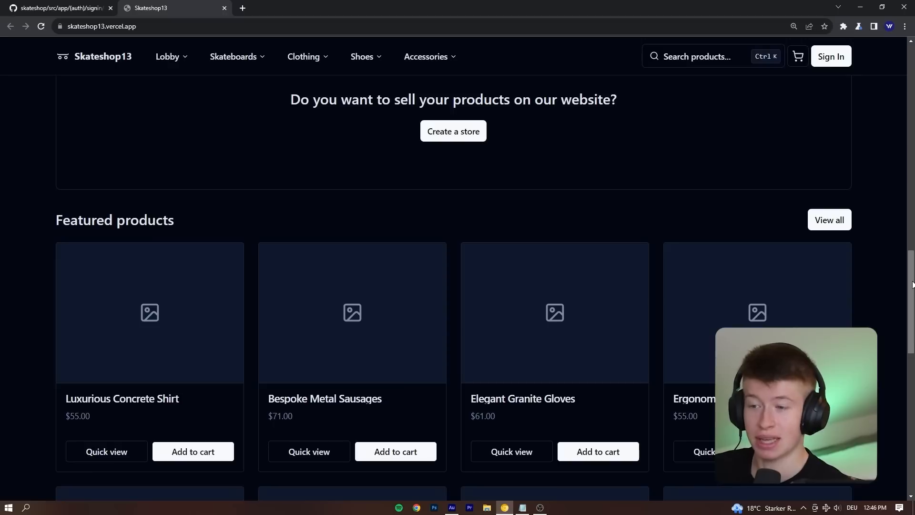
pyautogui.scroll(-3)
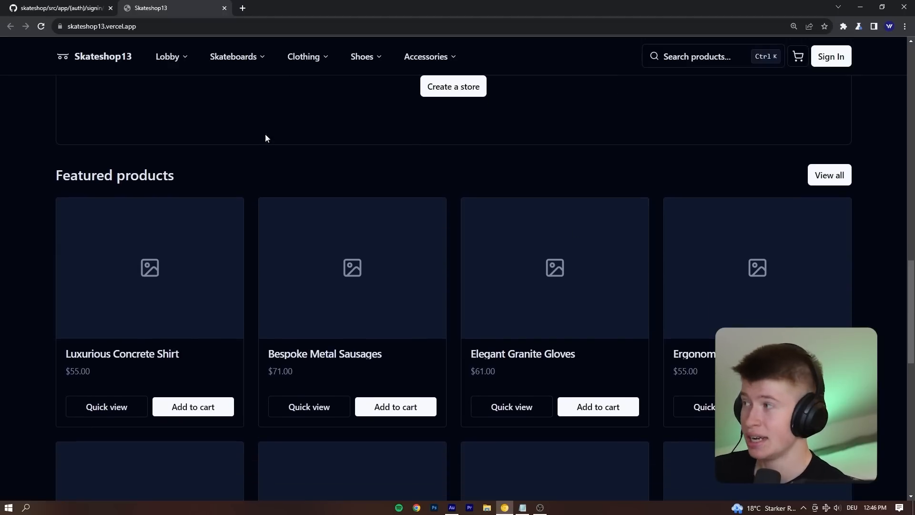
pyautogui.click(59, 8)
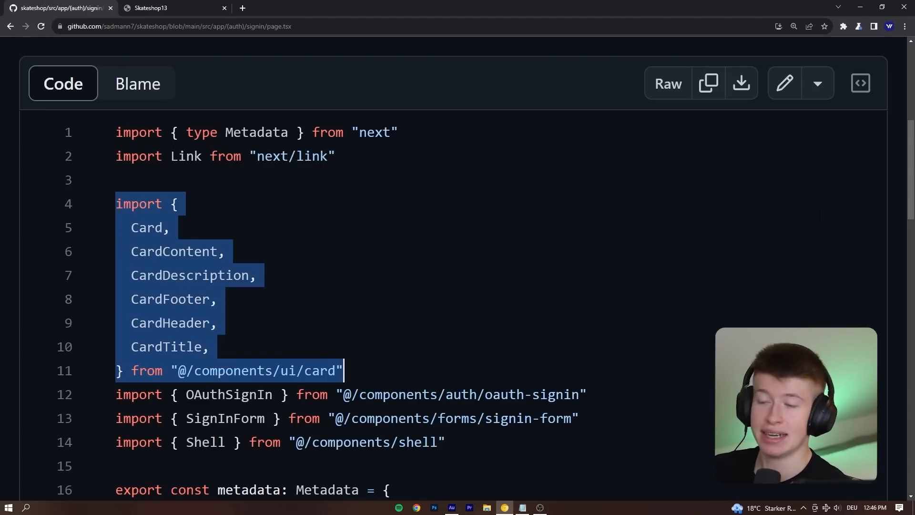
# Return to the Skateshop13 store tab at its featured products section.
pyautogui.click(169, 7)
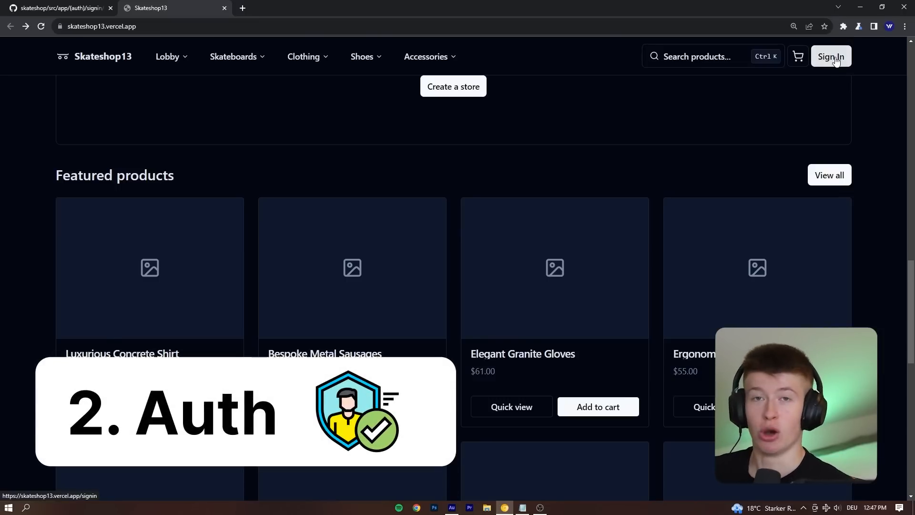
pyautogui.click(831, 57)
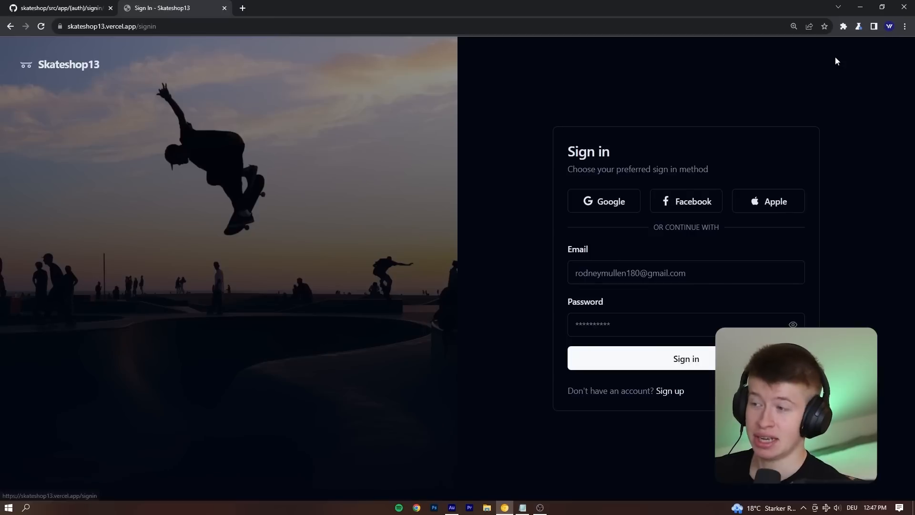
pyautogui.press('ctrl+plus')
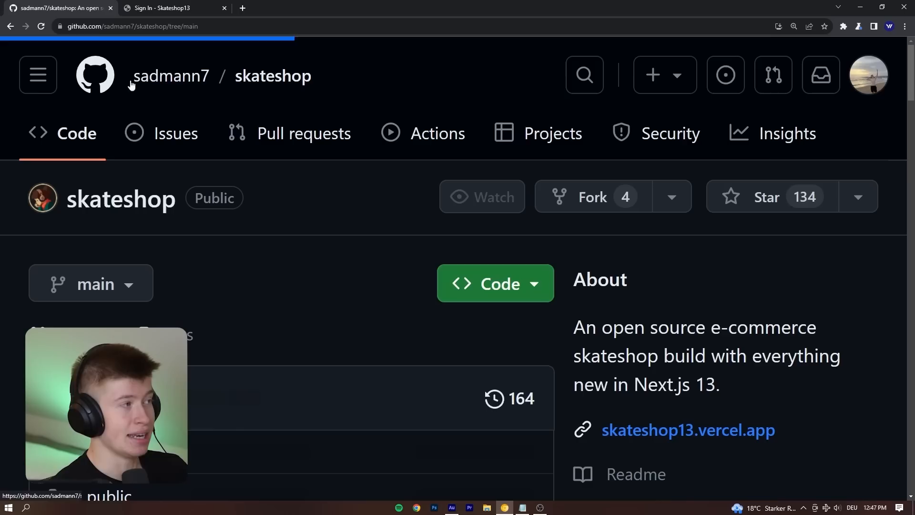
pyautogui.click(169, 8)
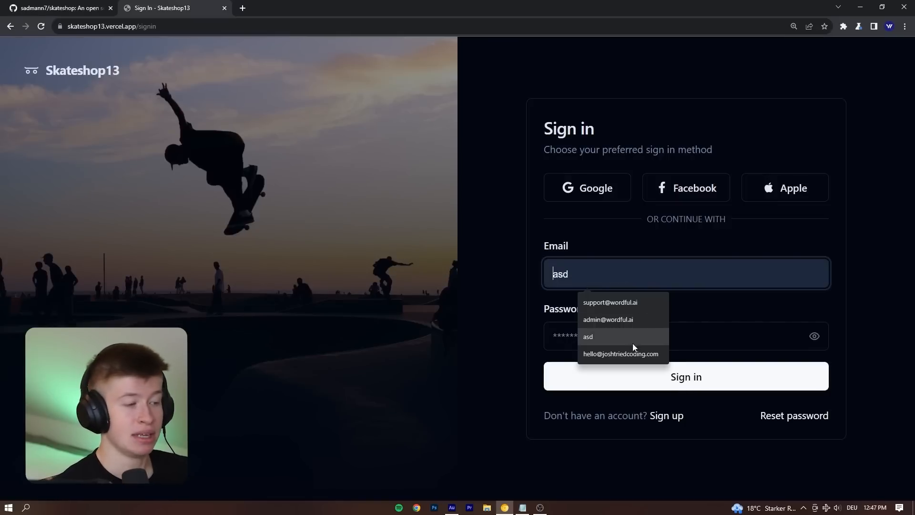
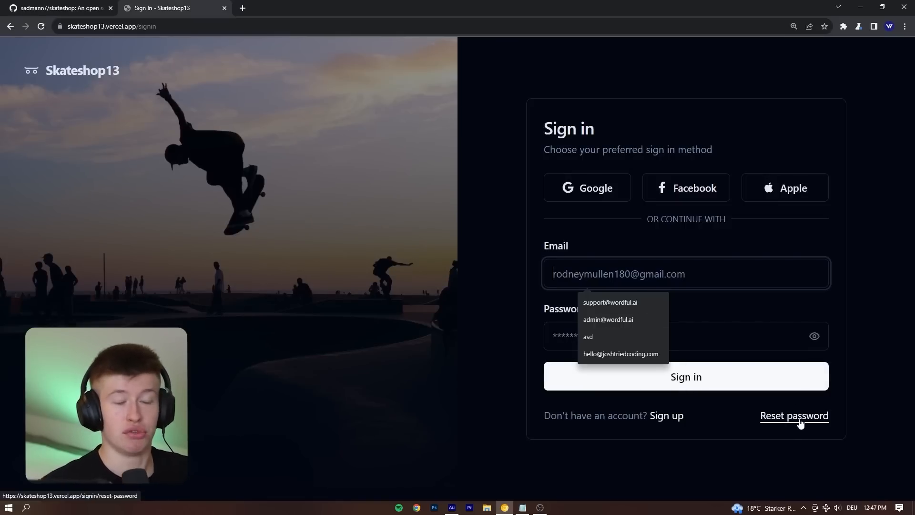
pyautogui.moveTo(896, 323)
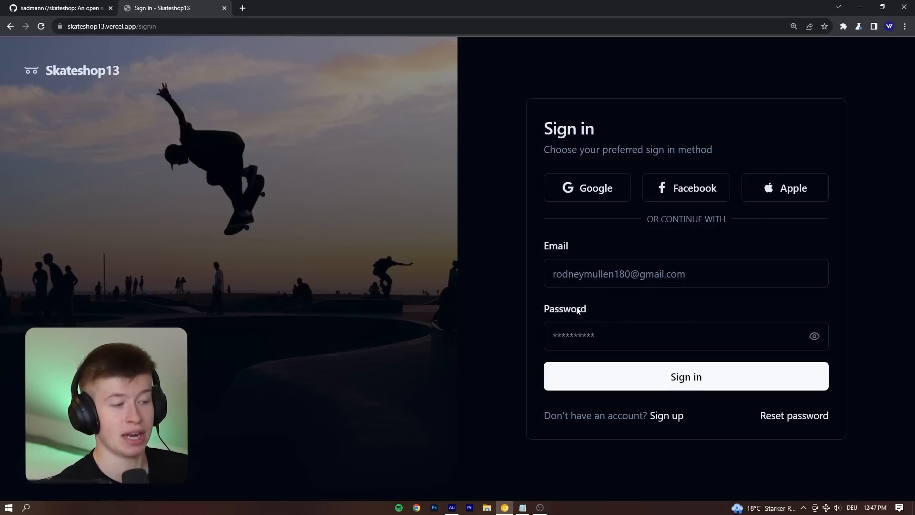
pyautogui.moveTo(670, 231)
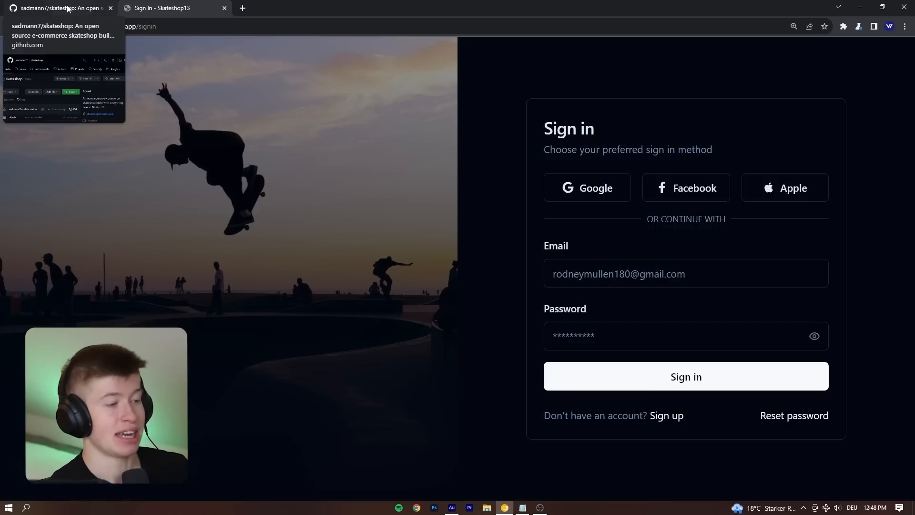
pyautogui.moveTo(70, 4)
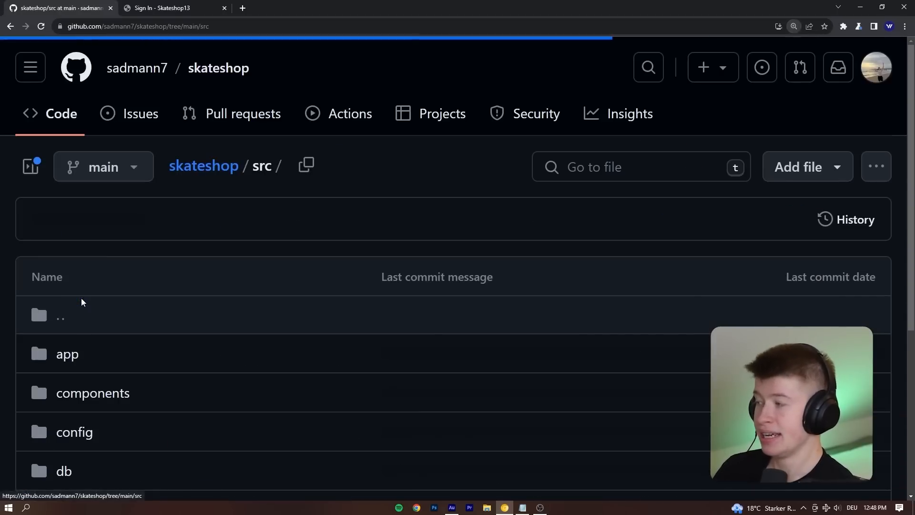
# Navigate through app and (auth)/signin to the sign-in page.tsx source file.
pyautogui.click(66, 354)
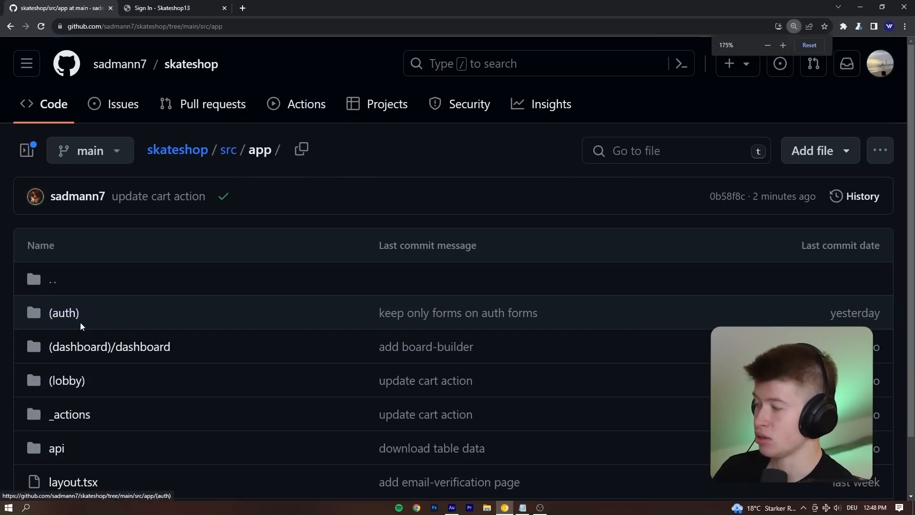
pyautogui.click(170, 8)
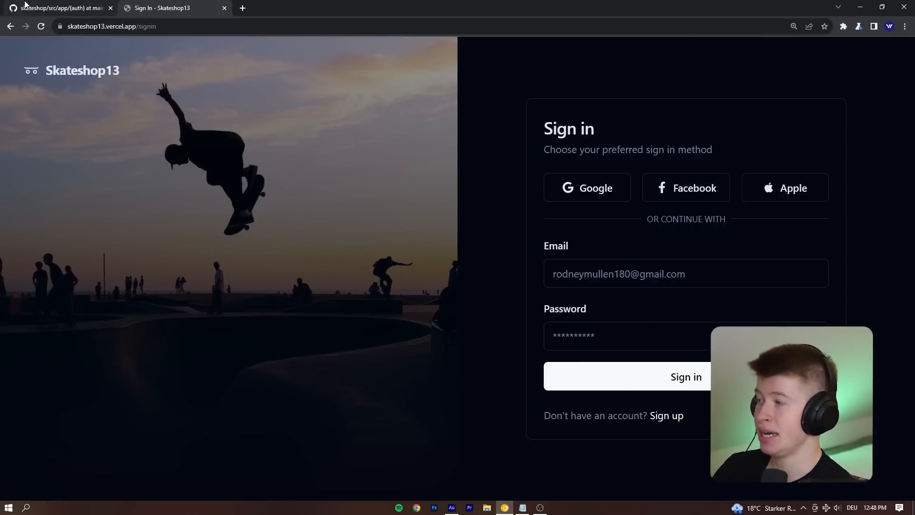
pyautogui.click(58, 8)
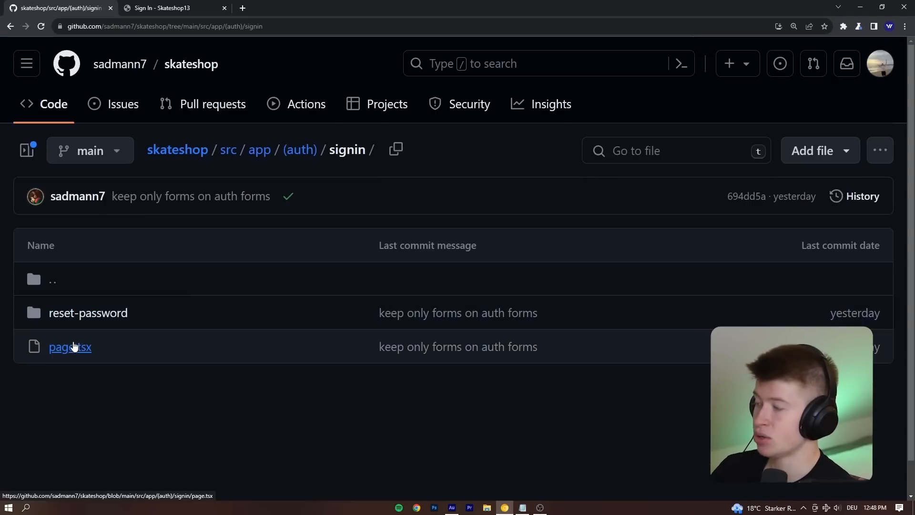
pyautogui.click(68, 346)
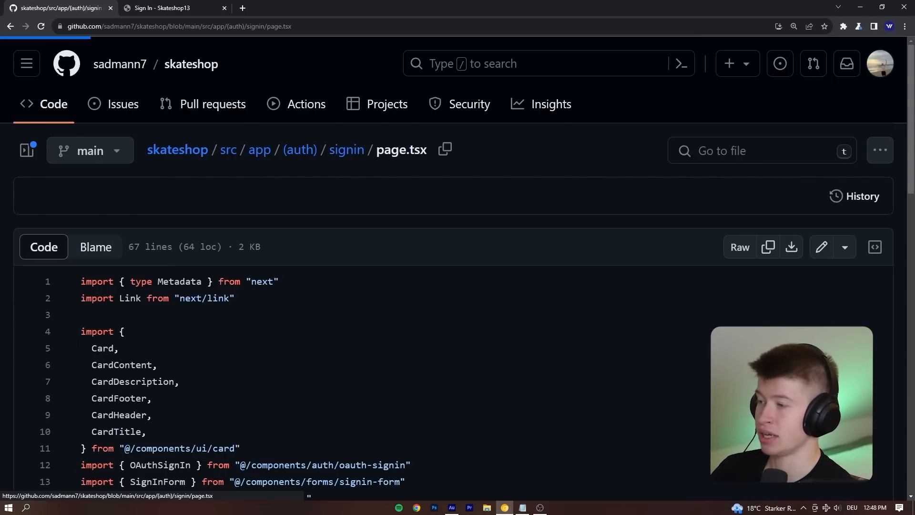
# Scroll through the sign-in page.tsx code, highlighting lines and clearing the metadata export highlight.
pyautogui.scroll(-3)
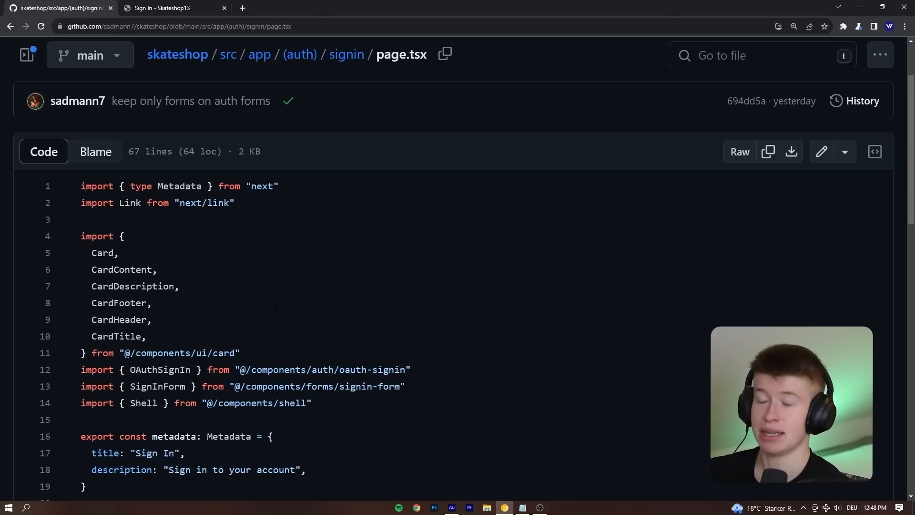
pyautogui.moveTo(330, 168)
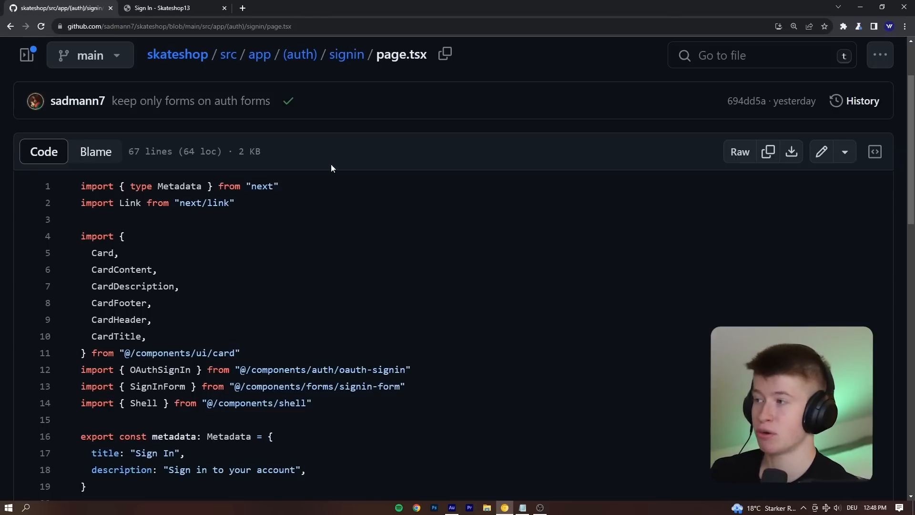
pyautogui.scroll(-3)
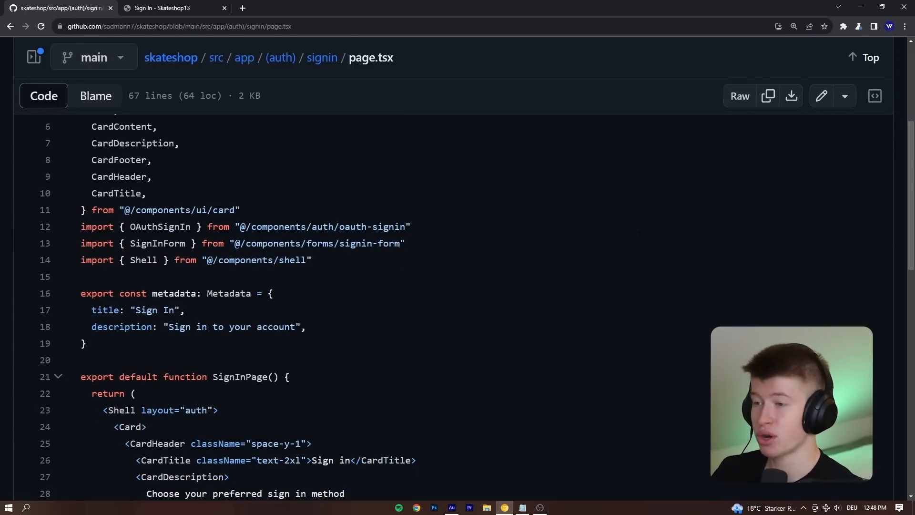
pyautogui.scroll(-3)
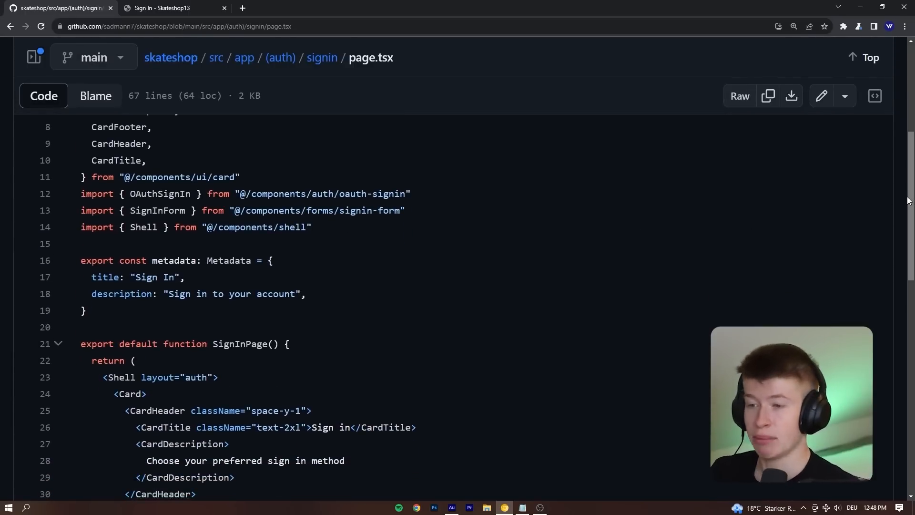
pyautogui.scroll(-3)
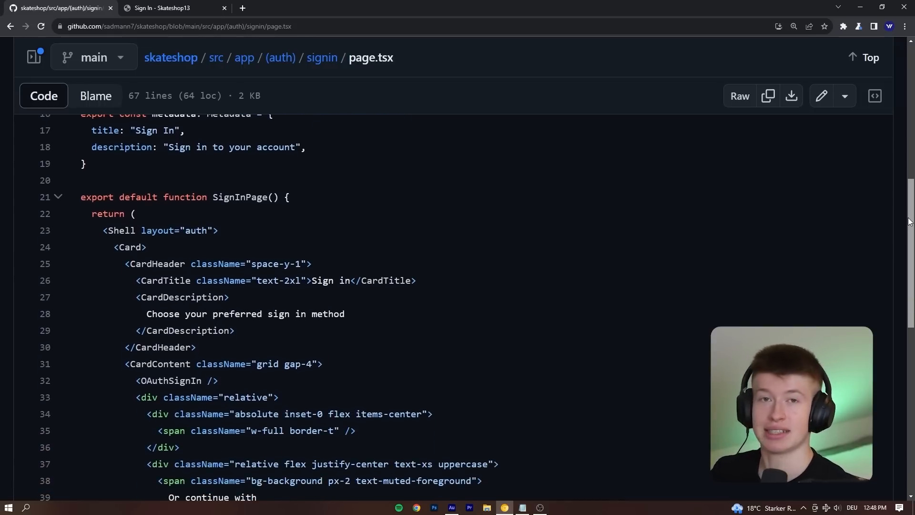
pyautogui.scroll(-3)
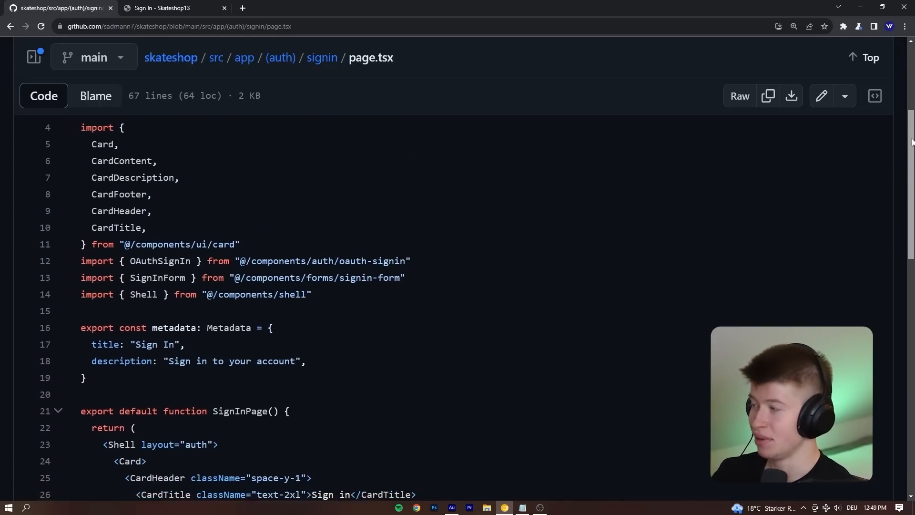
pyautogui.scroll(-3)
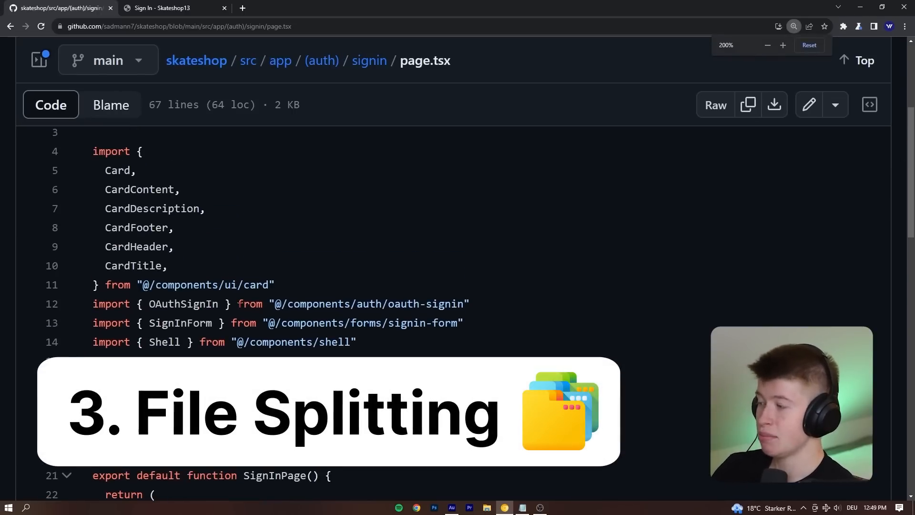
pyautogui.doubleClick(183, 303)
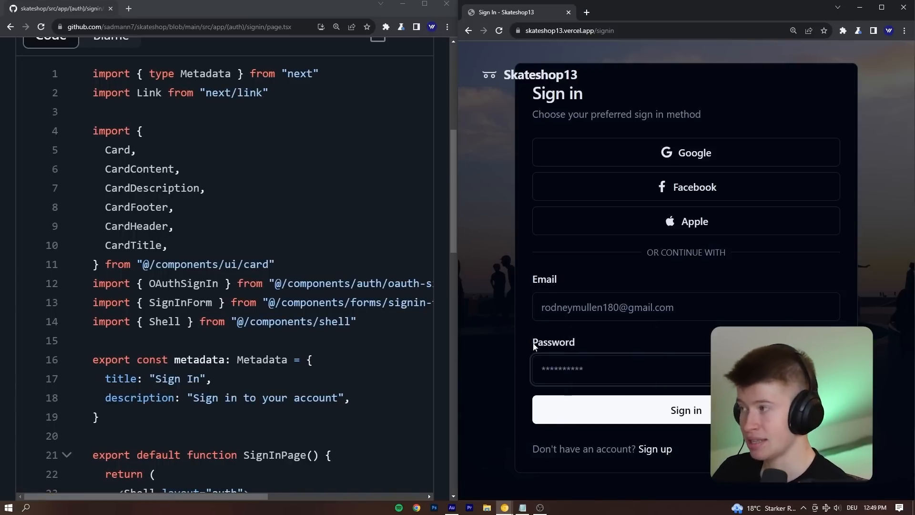
pyautogui.scroll(-3)
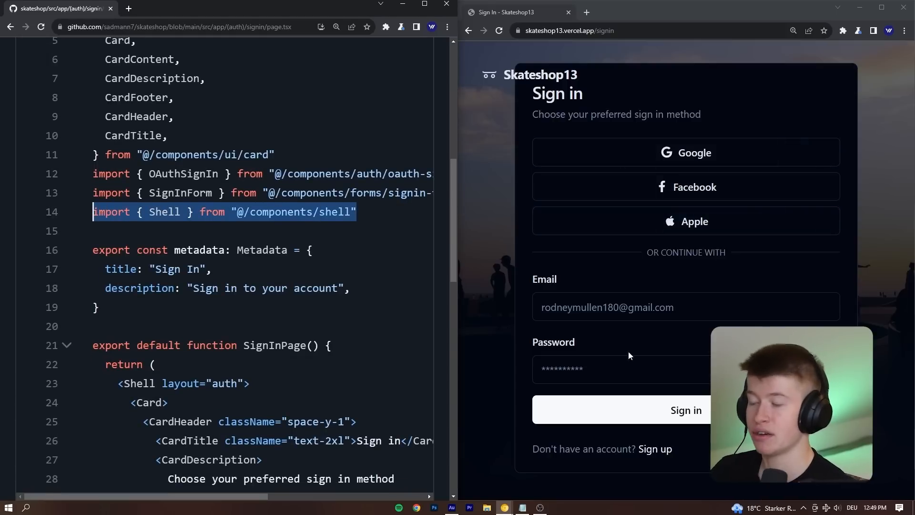
pyautogui.moveTo(639, 187)
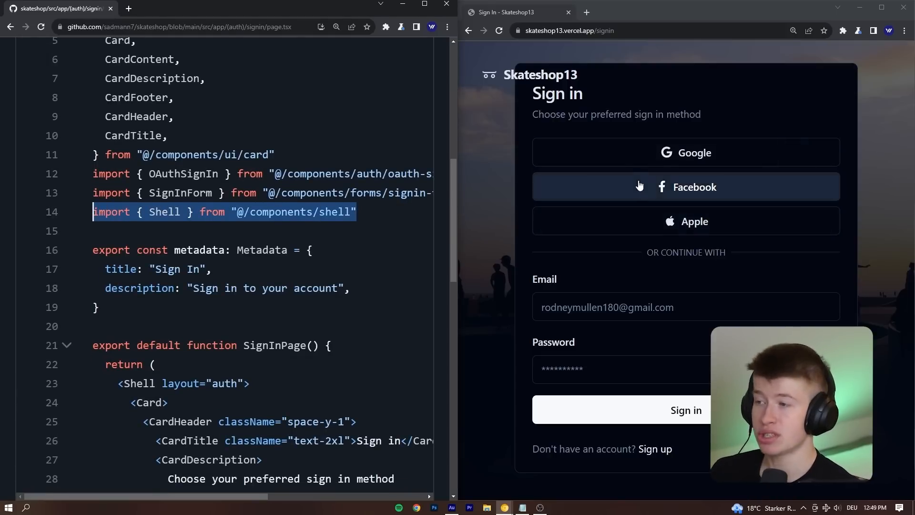
pyautogui.moveTo(515, 129)
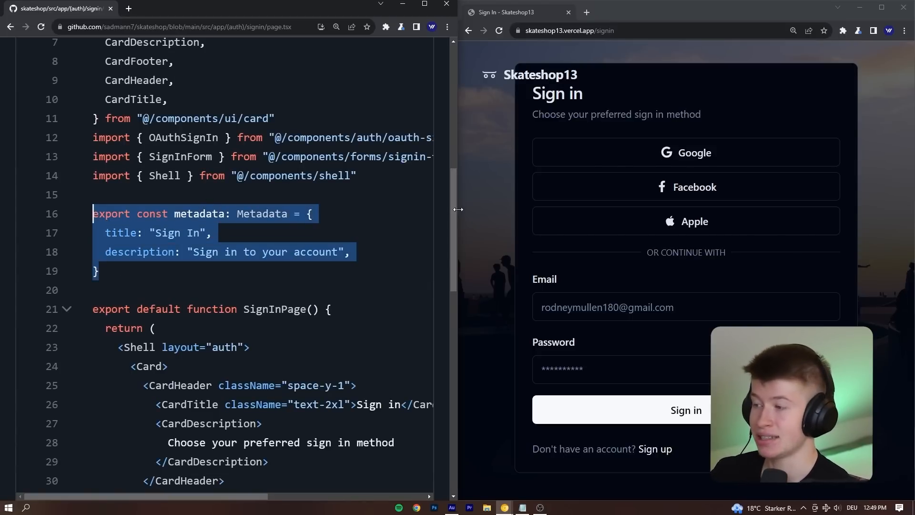
pyautogui.scroll(-3)
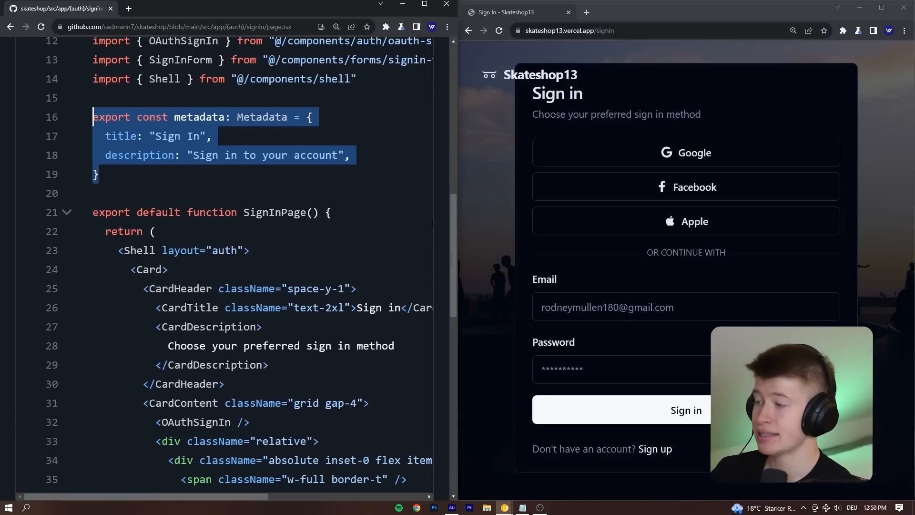
pyautogui.click(194, 173)
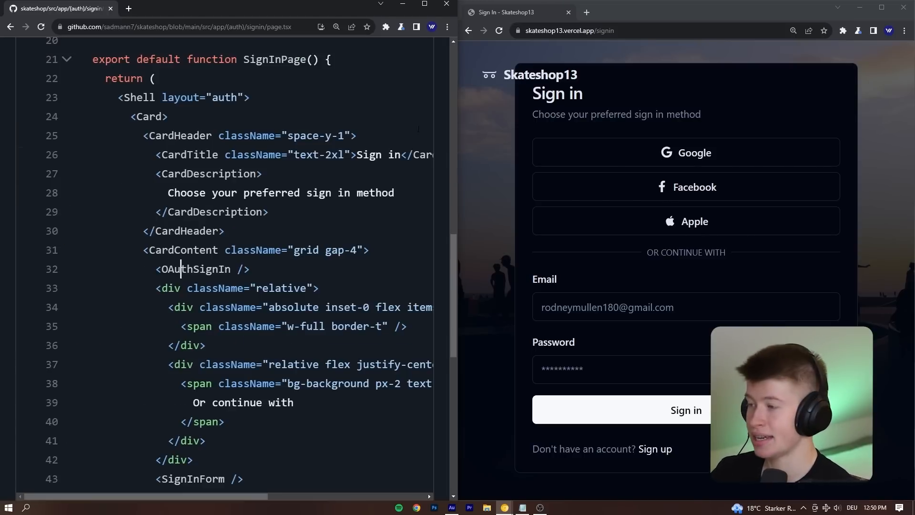
pyautogui.scroll(-3)
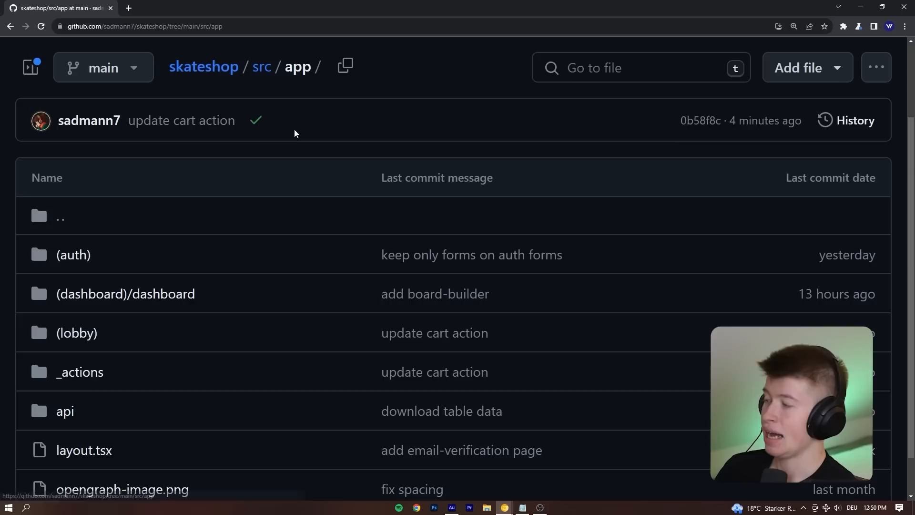
# Open src/components and highlight its auth, forms, layouts and ui subfolders.
pyautogui.scroll(-3)
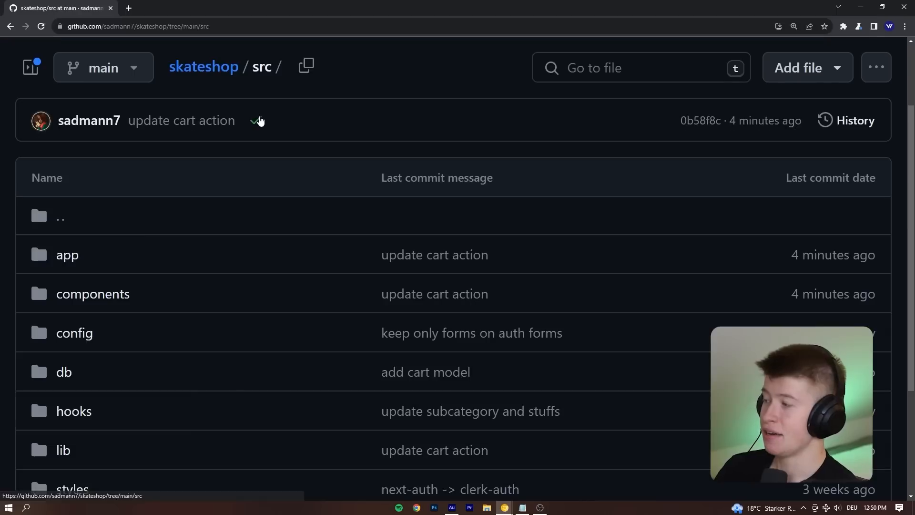
pyautogui.click(92, 293)
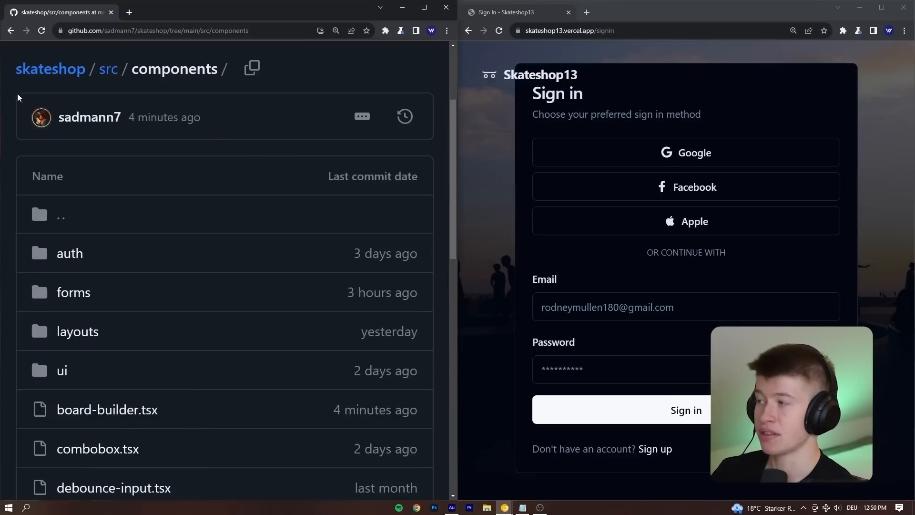
pyautogui.moveTo(162, 210)
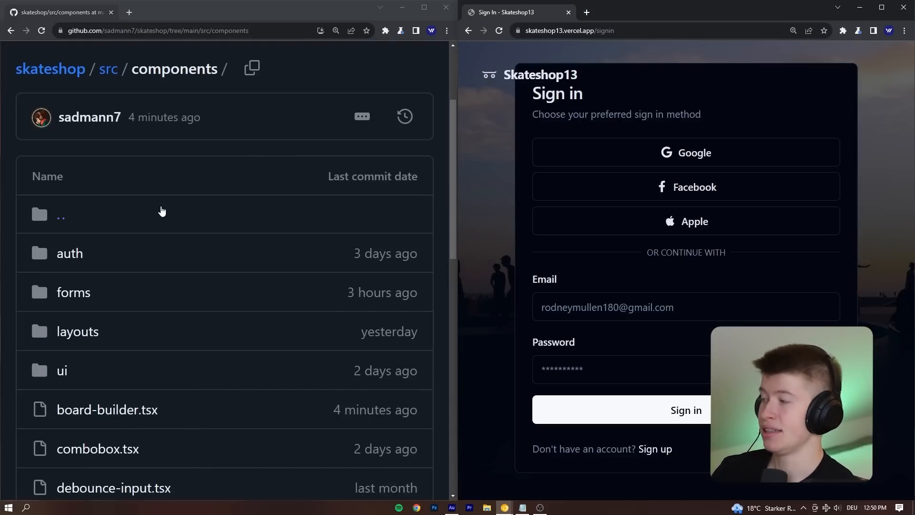
pyautogui.moveTo(70, 253)
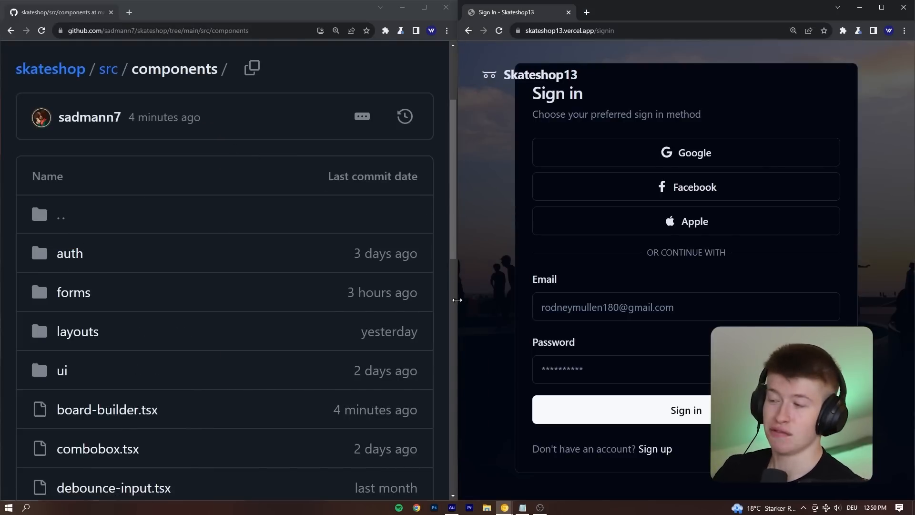
pyautogui.scroll(-3)
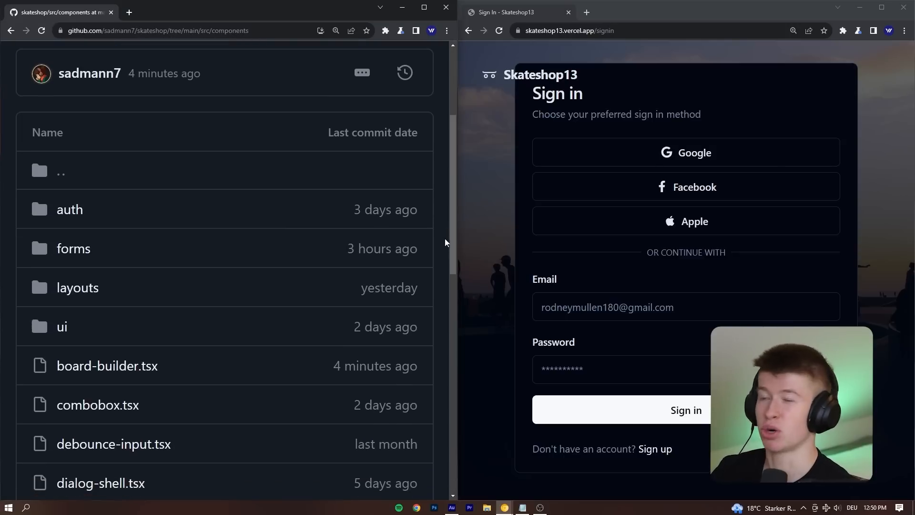
pyautogui.moveTo(65, 208); pyautogui.dragTo(128, 334)
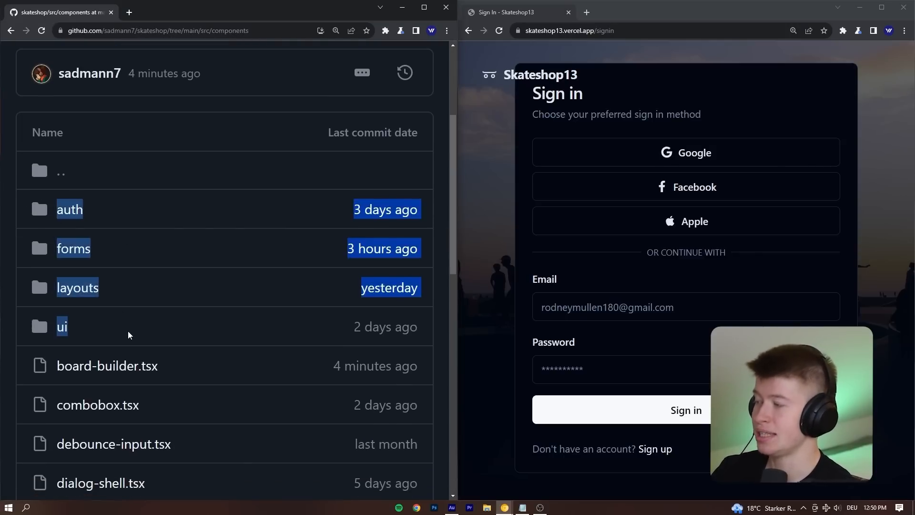
# Browse the ui and auth subfolders, then open forms and scroll its file list.
pyautogui.click(62, 326)
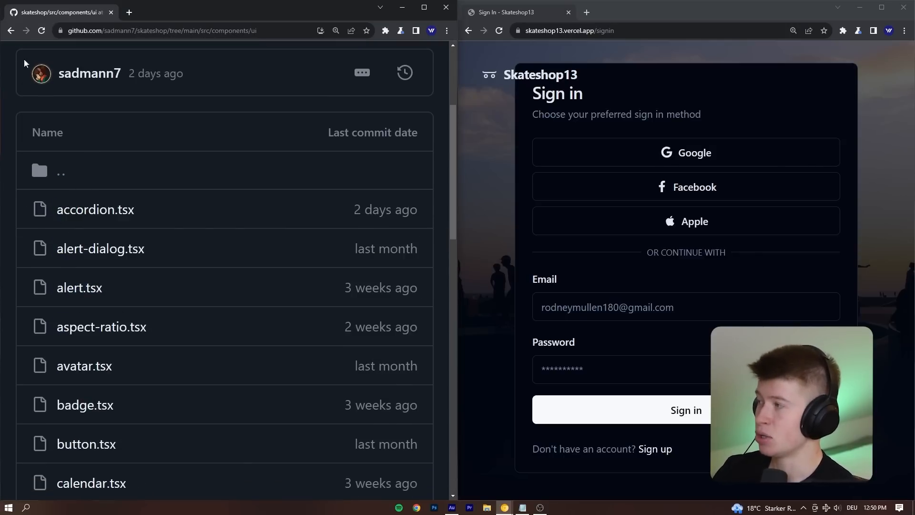
pyautogui.scroll(-3)
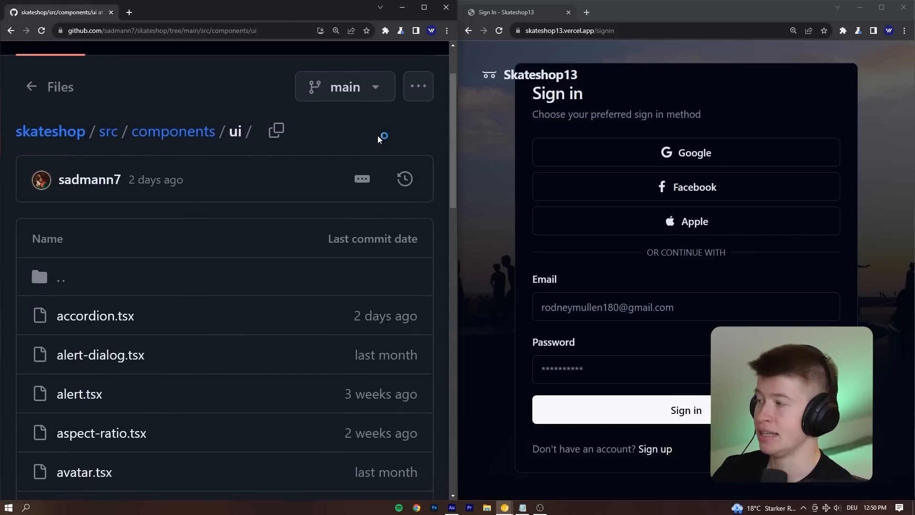
pyautogui.click(174, 131)
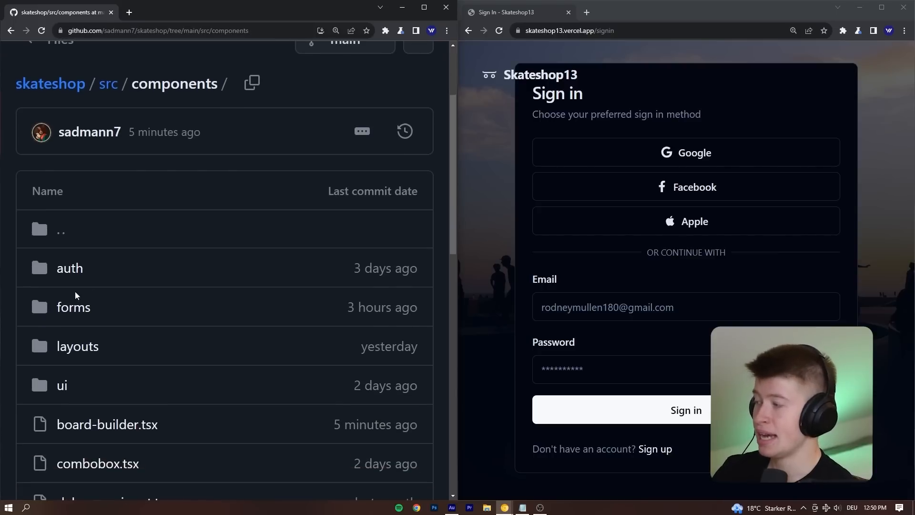
pyautogui.click(69, 268)
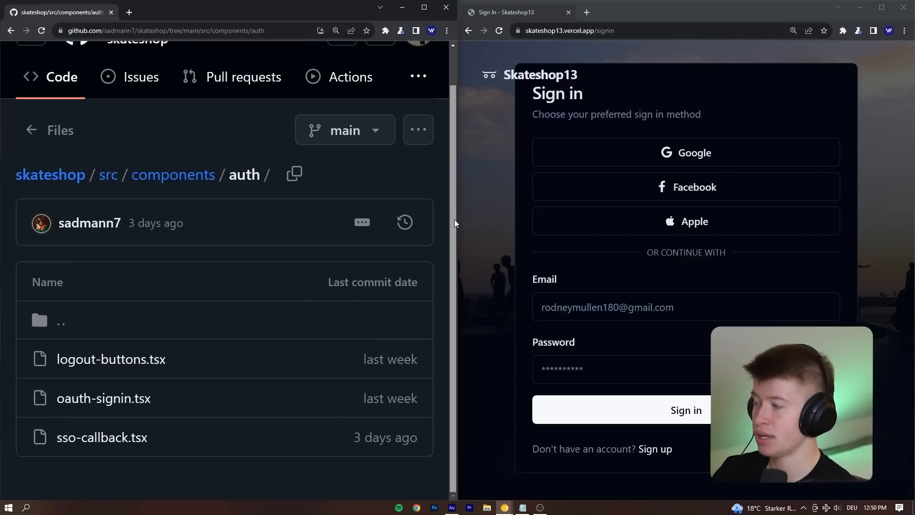
pyautogui.moveTo(610, 160)
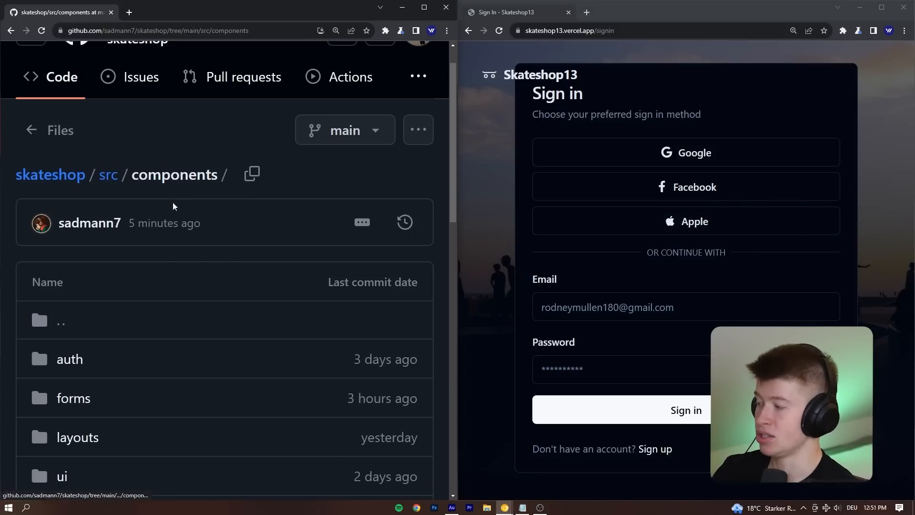
pyautogui.click(73, 397)
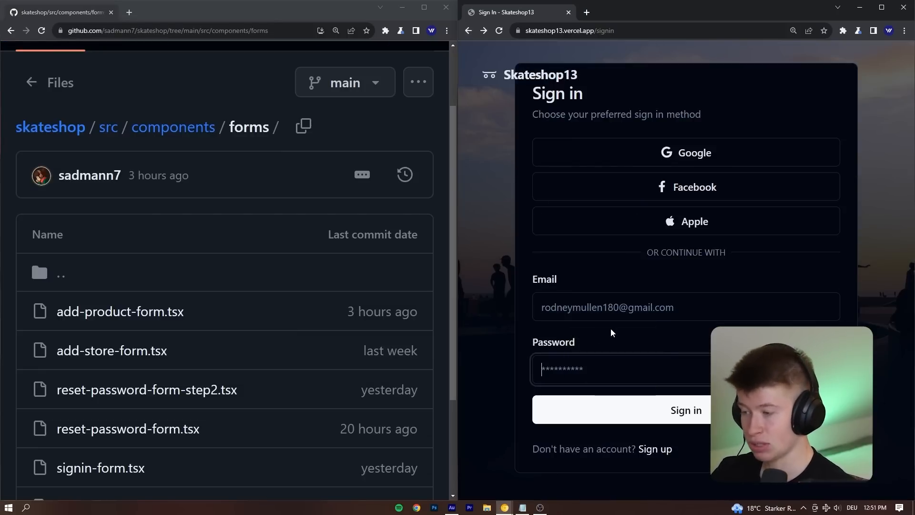
pyautogui.scroll(-3)
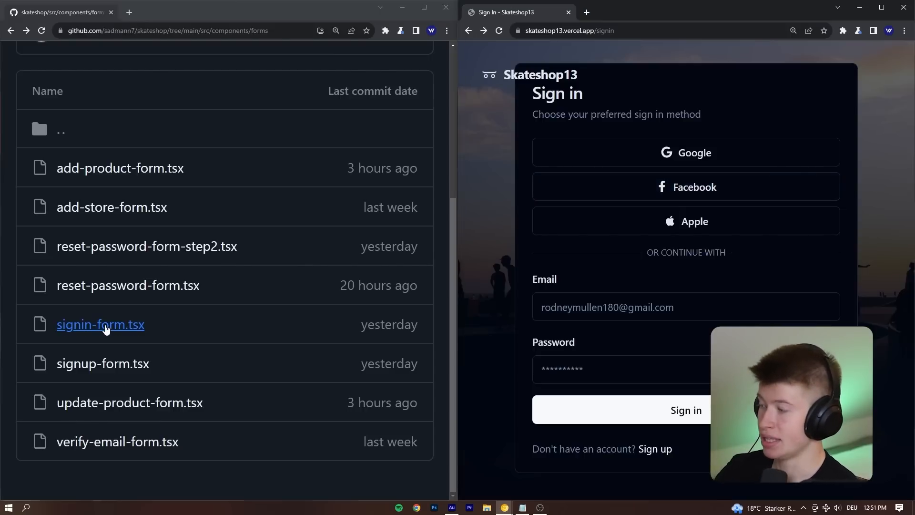
pyautogui.click(100, 324)
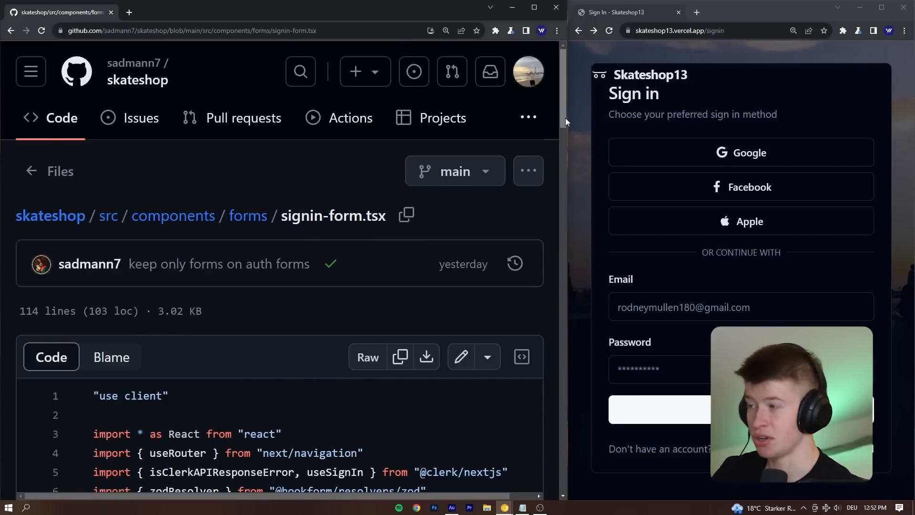
pyautogui.scroll(-3)
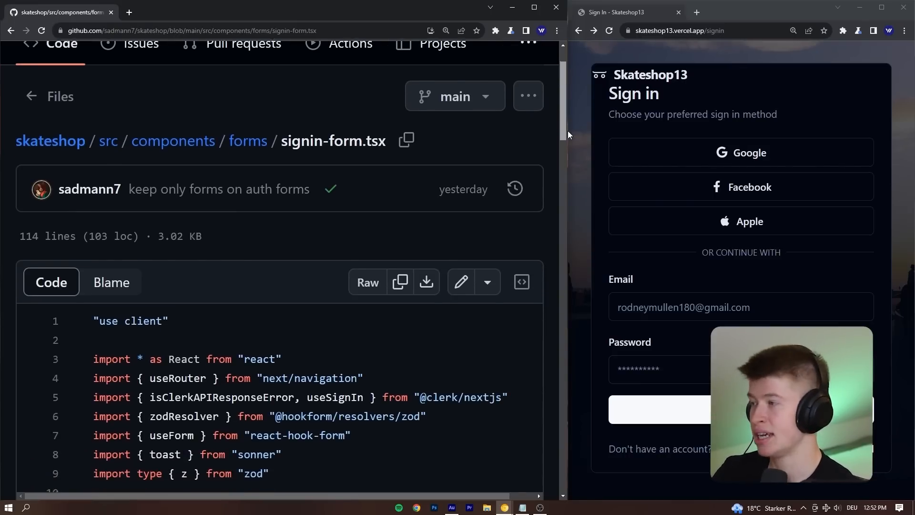
pyautogui.scroll(-3)
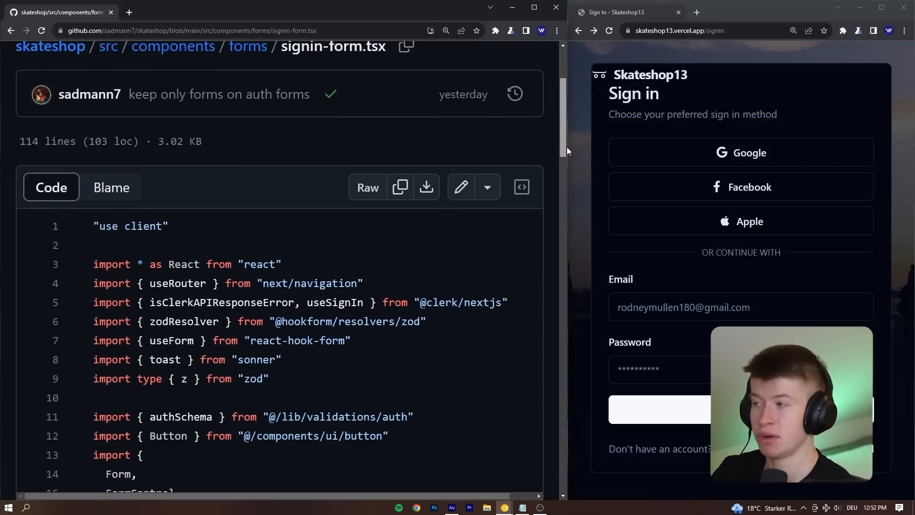
pyautogui.scroll(-3)
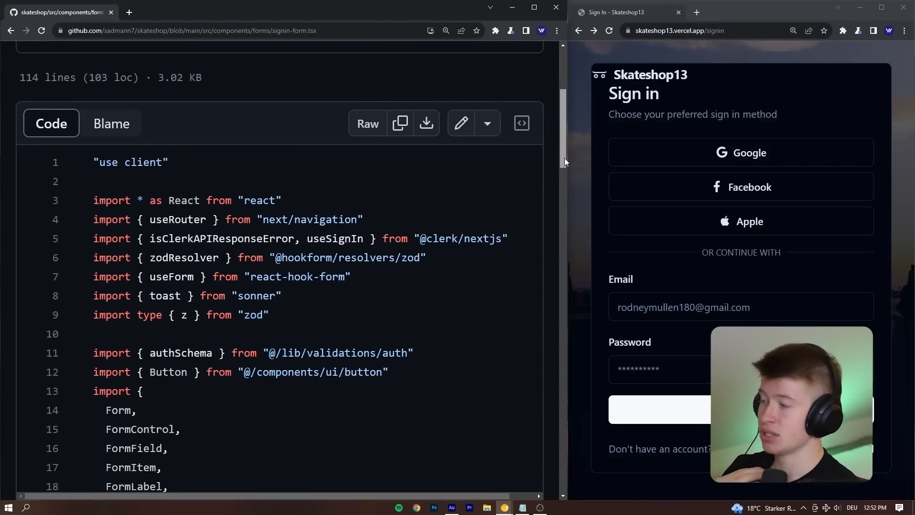
pyautogui.scroll(-3)
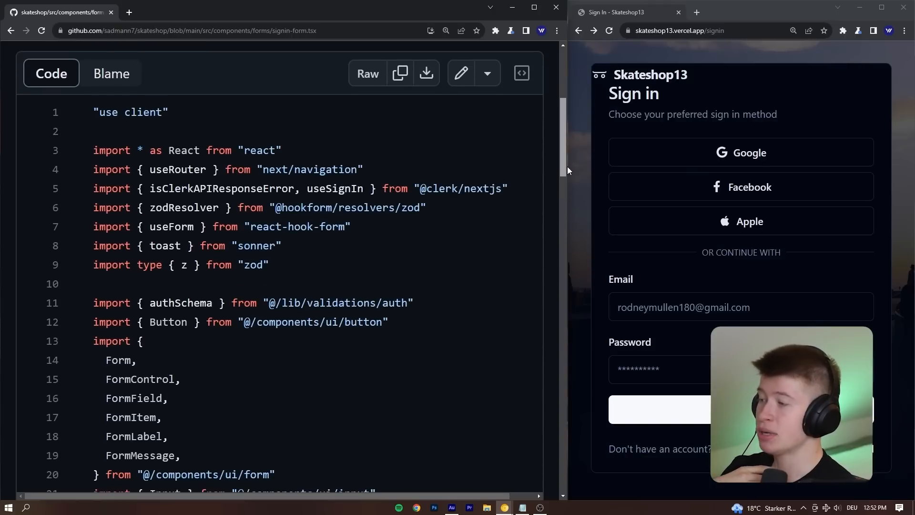
pyautogui.doubleClick(462, 188)
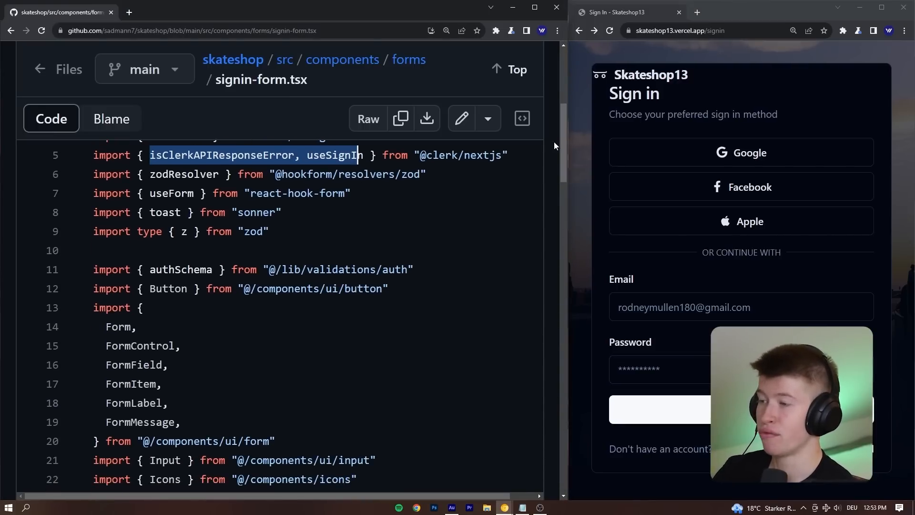
pyautogui.scroll(-3)
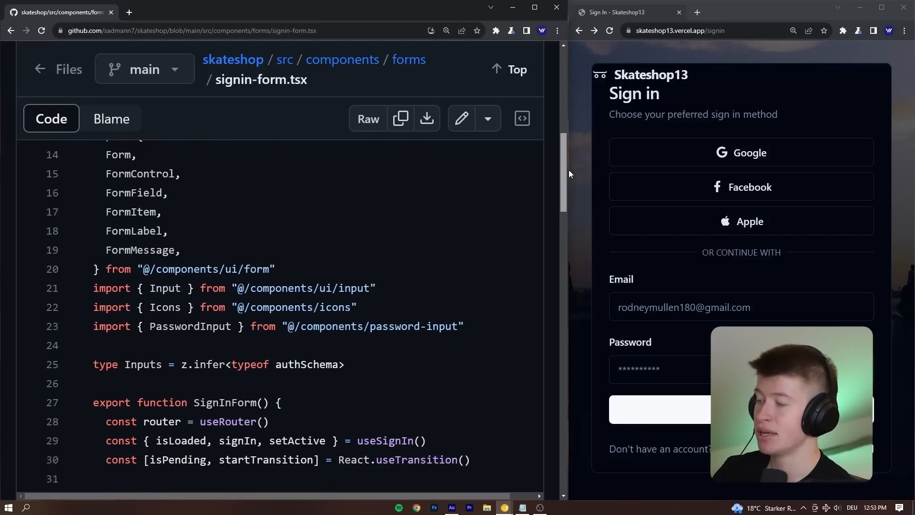
pyautogui.scroll(-3)
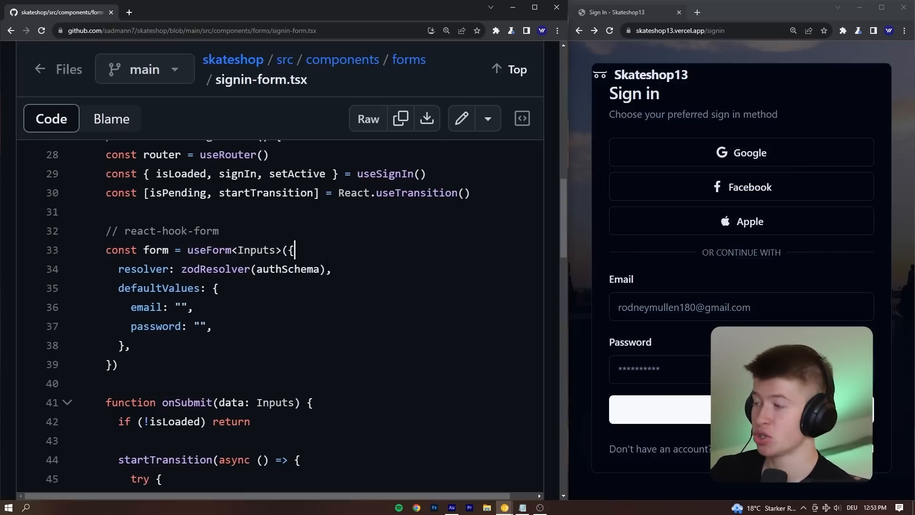
pyautogui.click(740, 307)
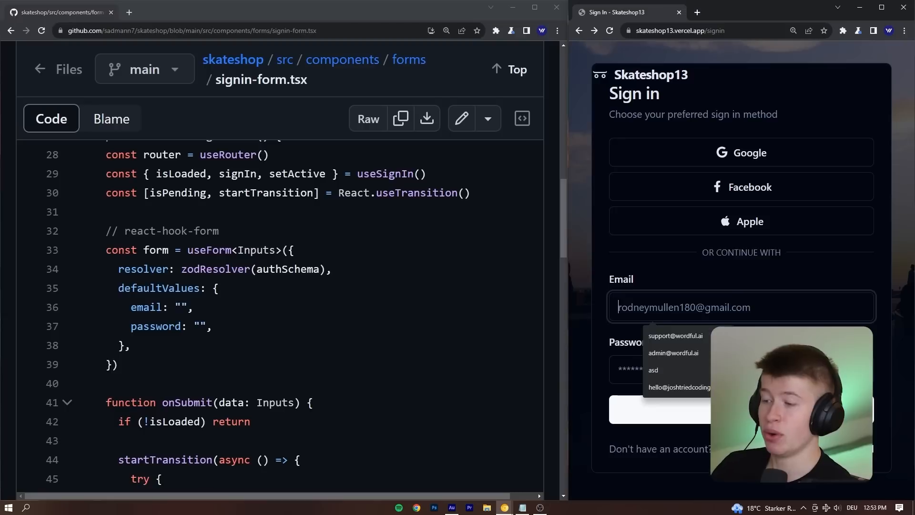
# Enter 'asdasd' in the sign-in email field so email and password errors appear.
pyautogui.write('asdasd')
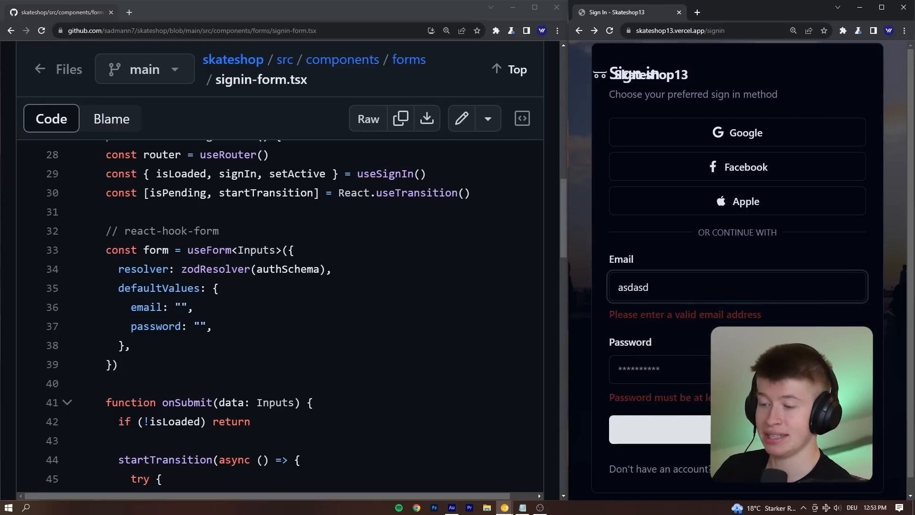
pyautogui.moveTo(105, 250); pyautogui.dragTo(117, 364)
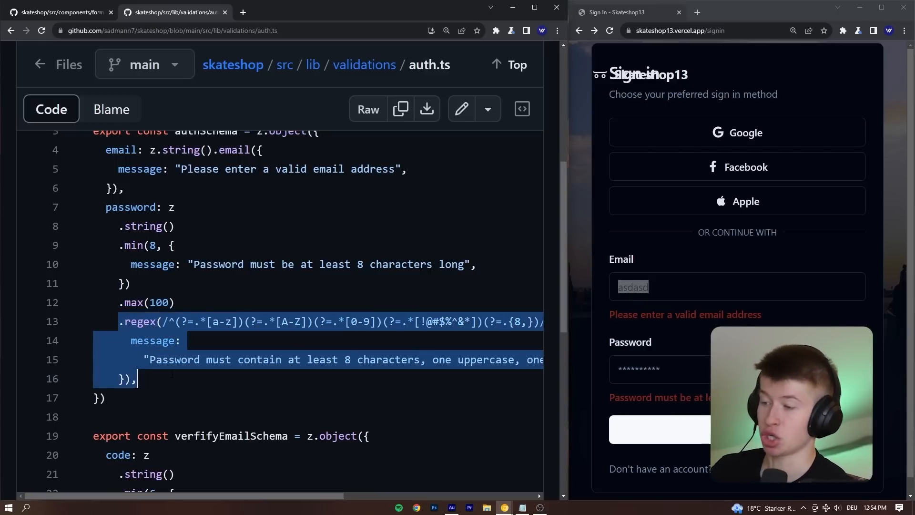
# Highlight signin-form.tsx's empty password default, read auth.ts's schema, then return to onSubmit.
pyautogui.click(737, 287)
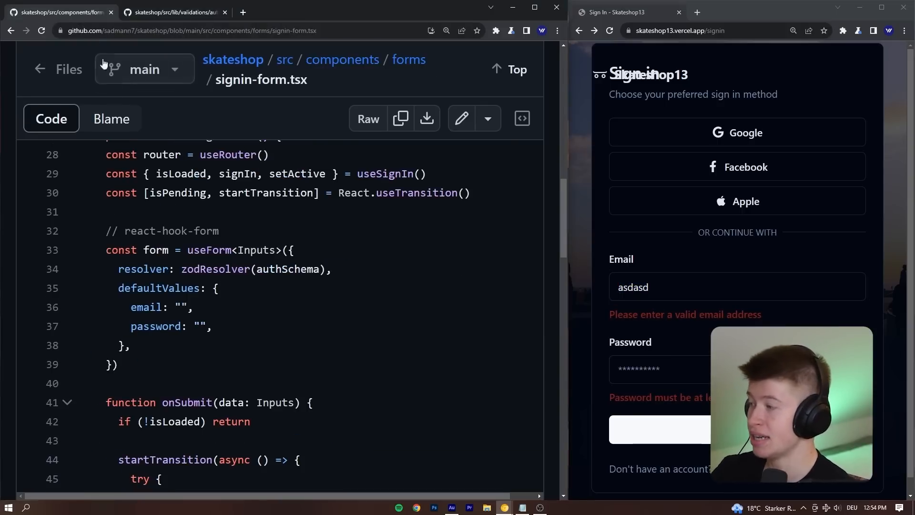
pyautogui.doubleClick(145, 307)
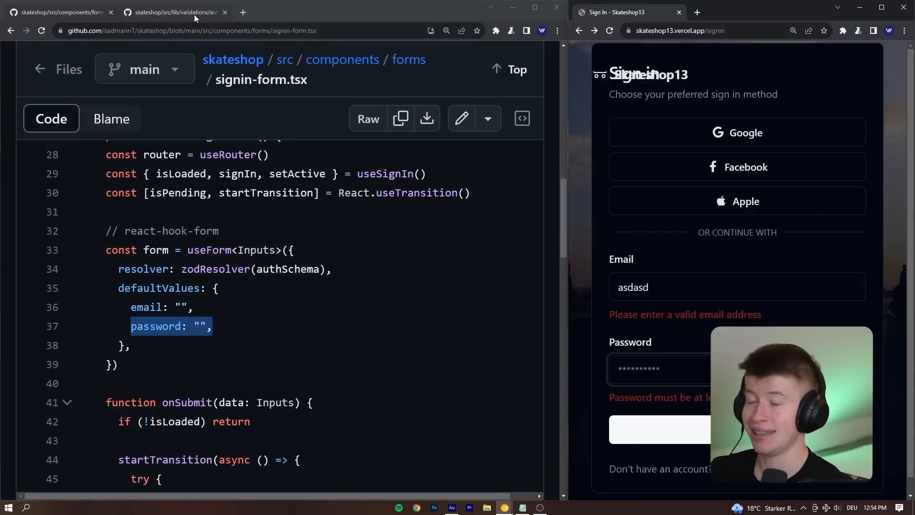
pyautogui.click(175, 12)
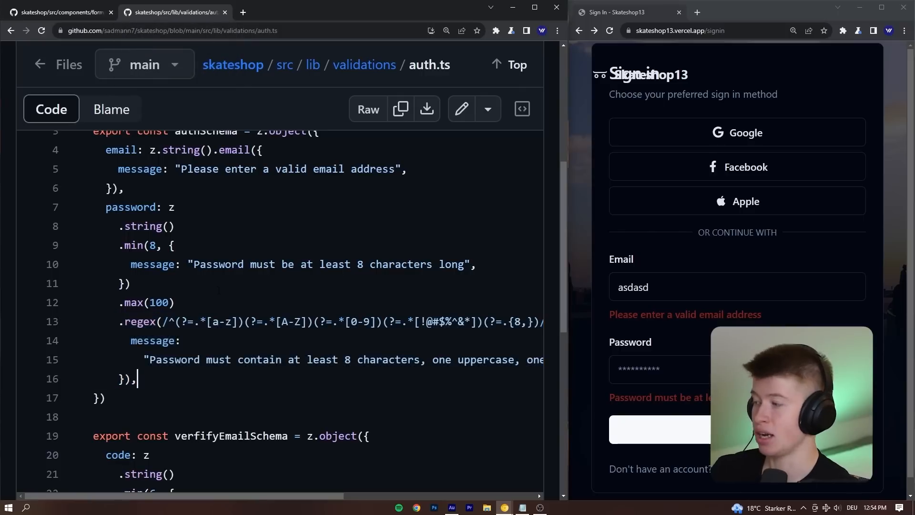
pyautogui.scroll(-3)
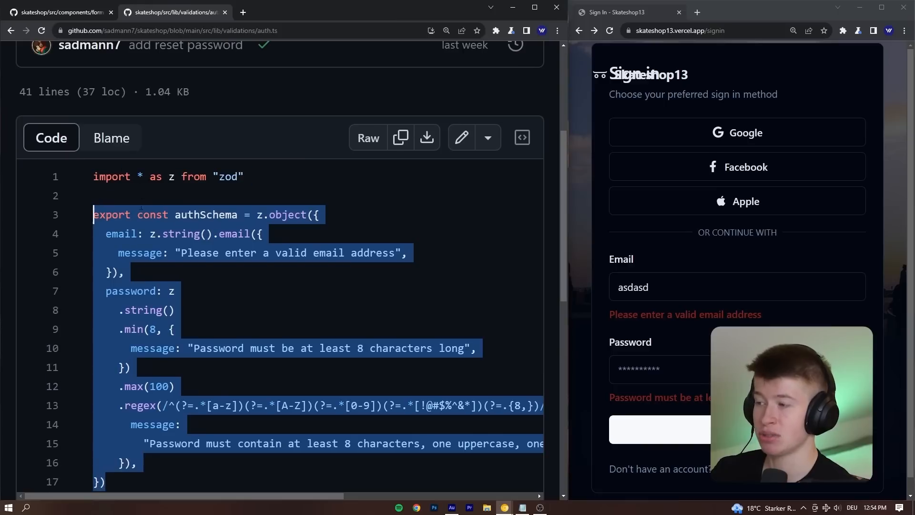
pyautogui.scroll(-3)
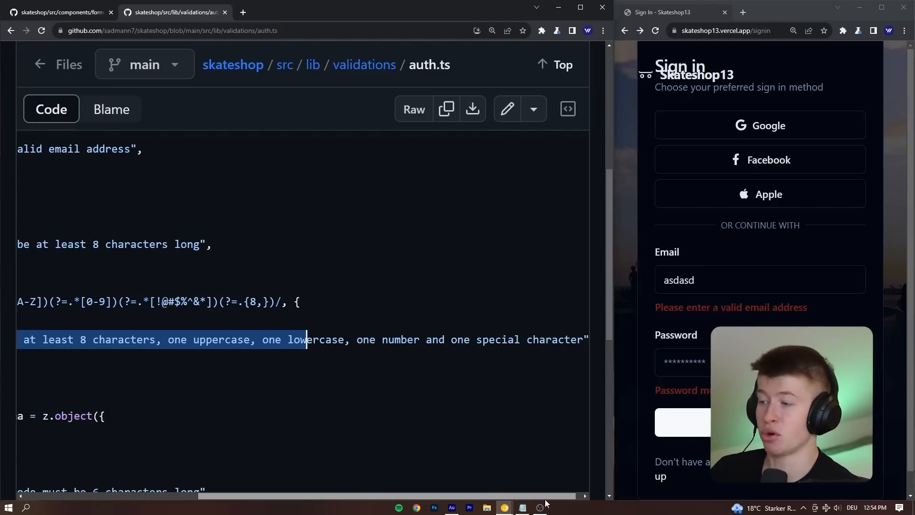
pyautogui.scroll(-3)
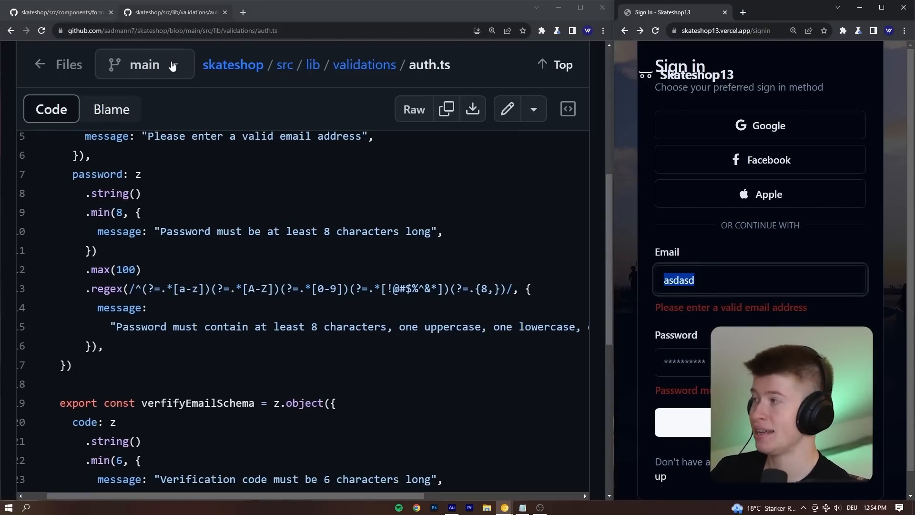
pyautogui.click(58, 12)
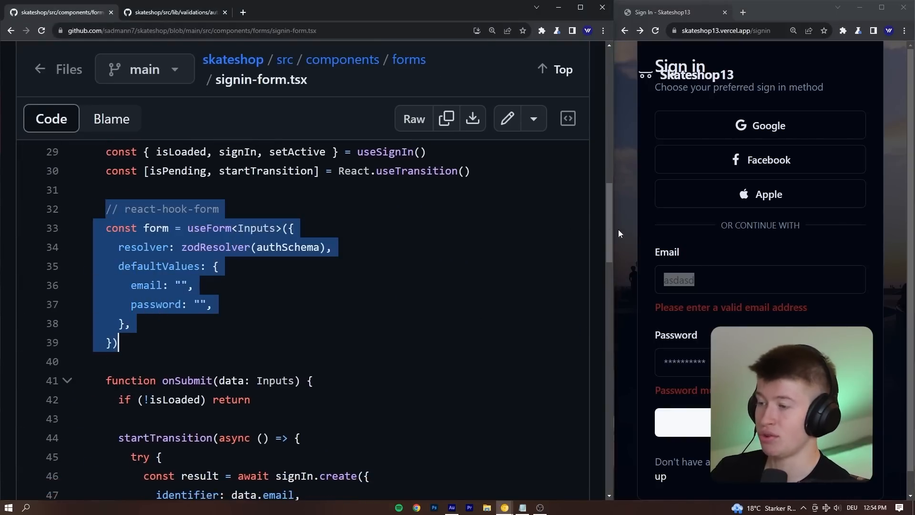
pyautogui.scroll(-3)
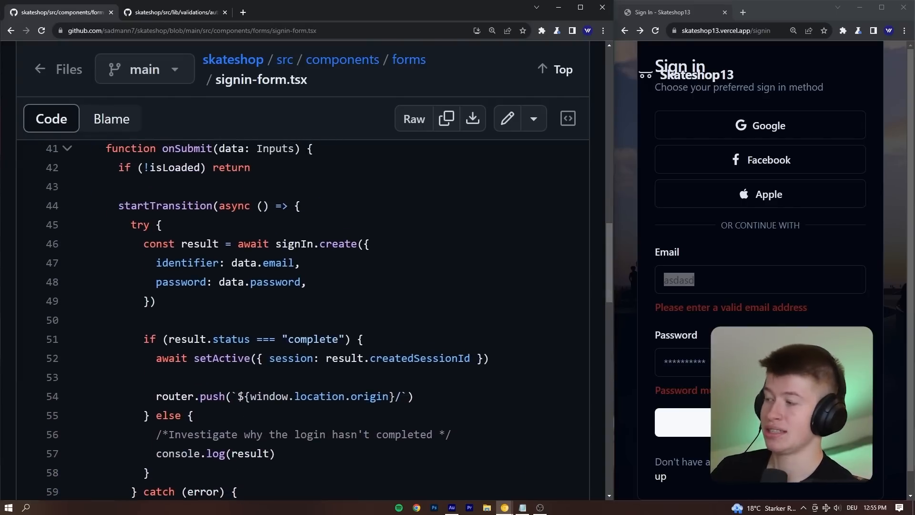
pyautogui.moveTo(143, 243); pyautogui.dragTo(156, 302)
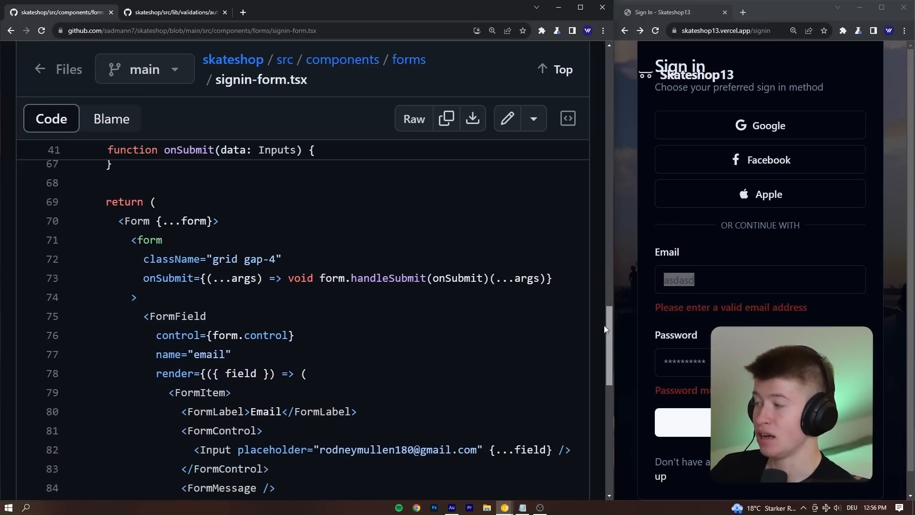
pyautogui.doubleClick(167, 218)
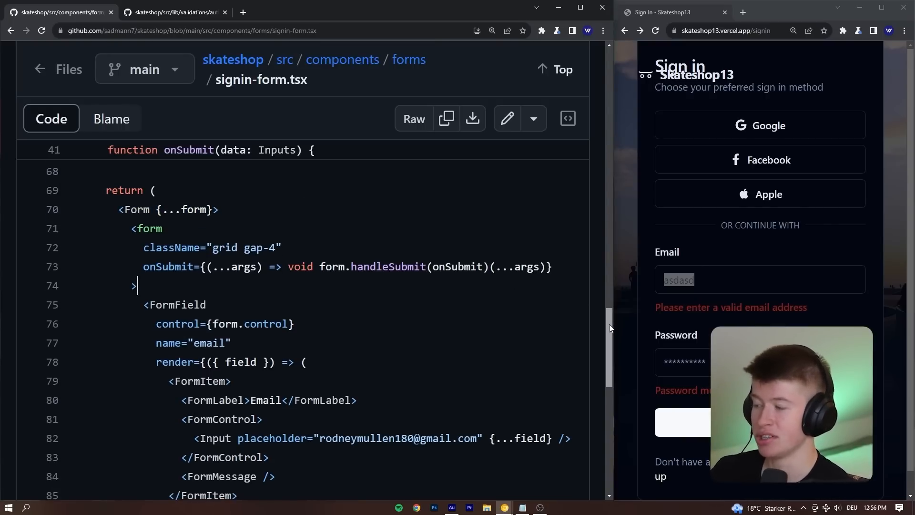
pyautogui.scroll(-3)
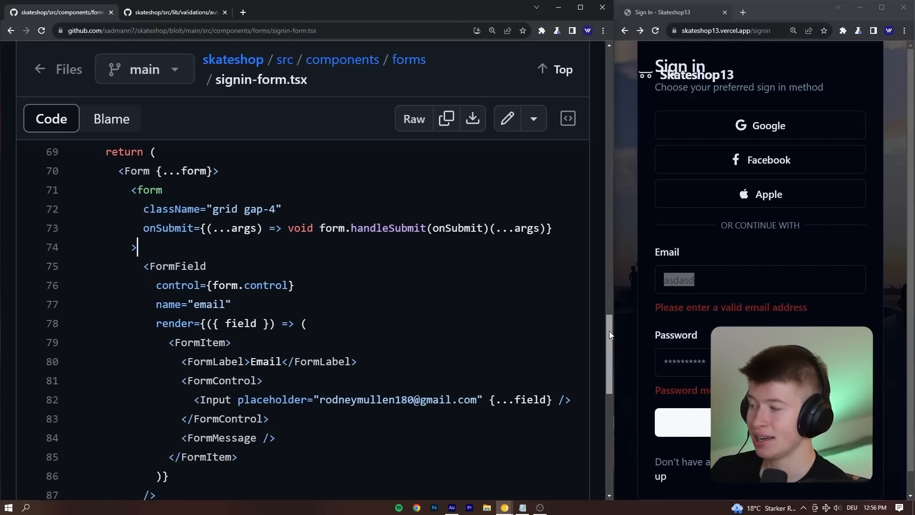
pyautogui.scroll(-3)
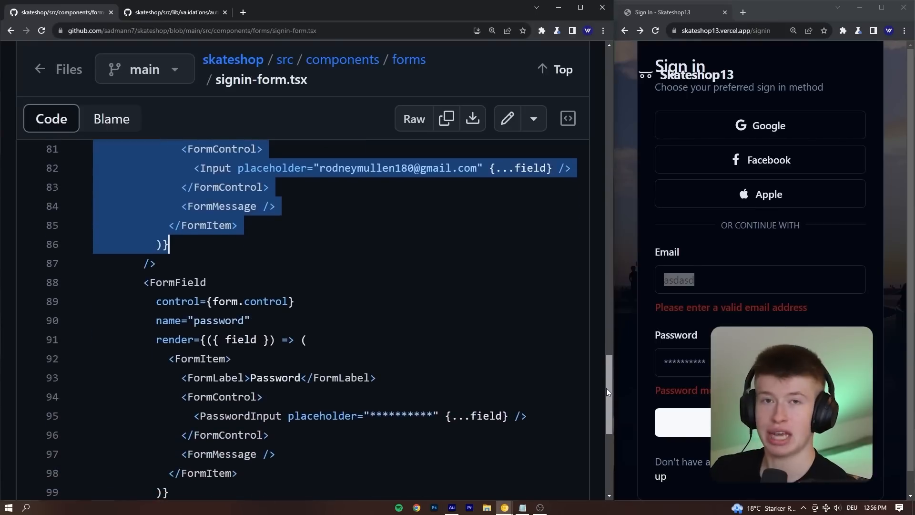
pyautogui.scroll(-3)
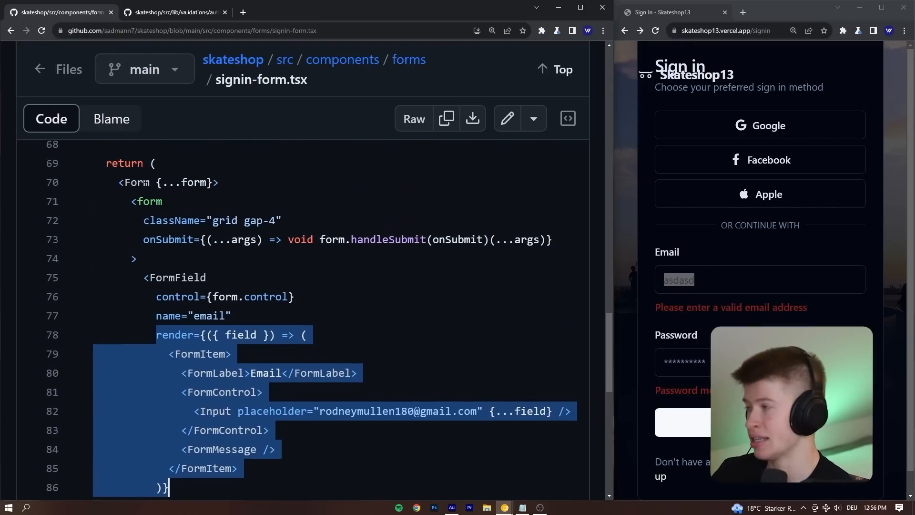
pyautogui.click(219, 181)
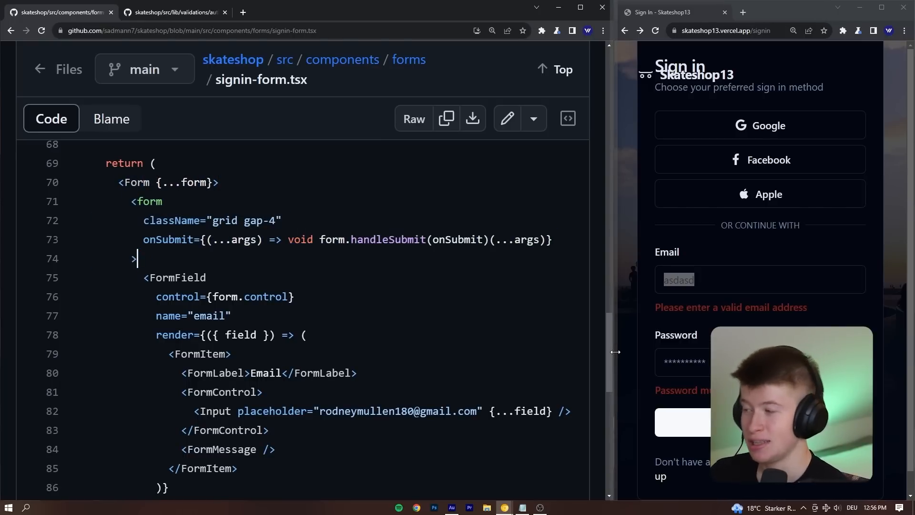
pyautogui.moveTo(629, 304)
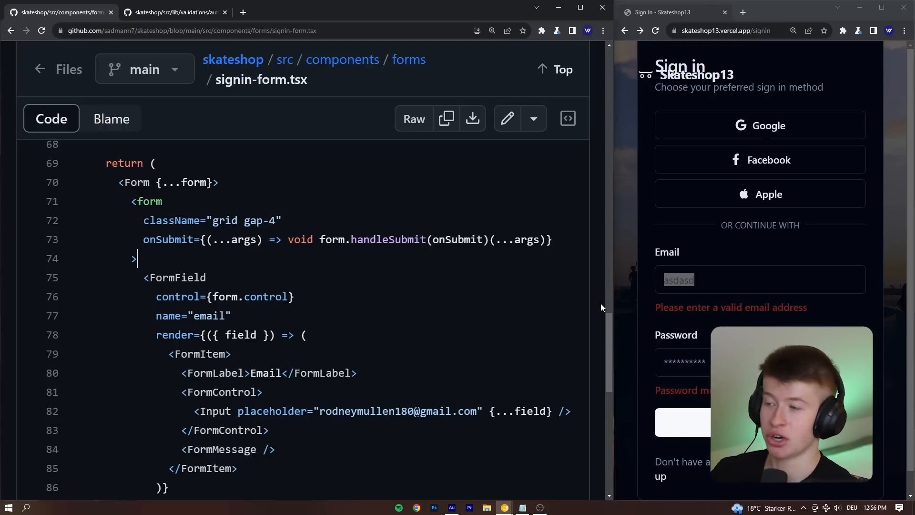
pyautogui.moveTo(588, 333)
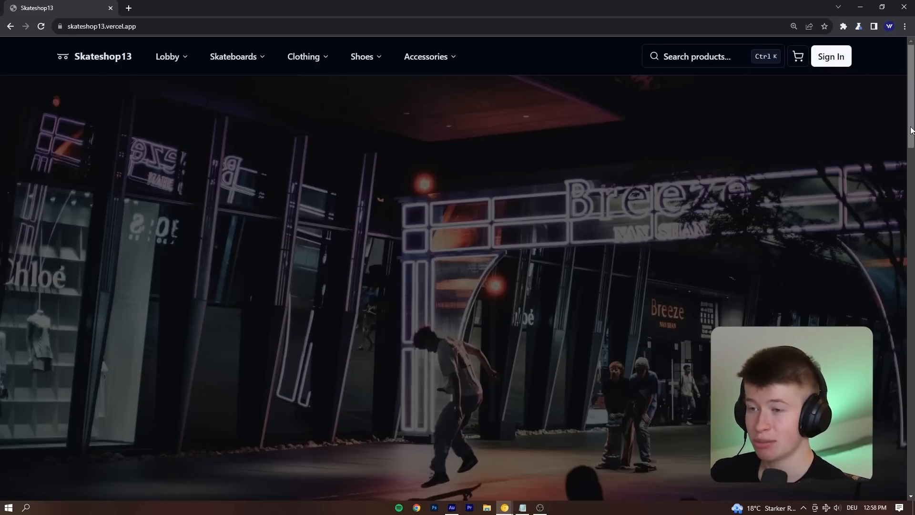
pyautogui.moveTo(895, 129)
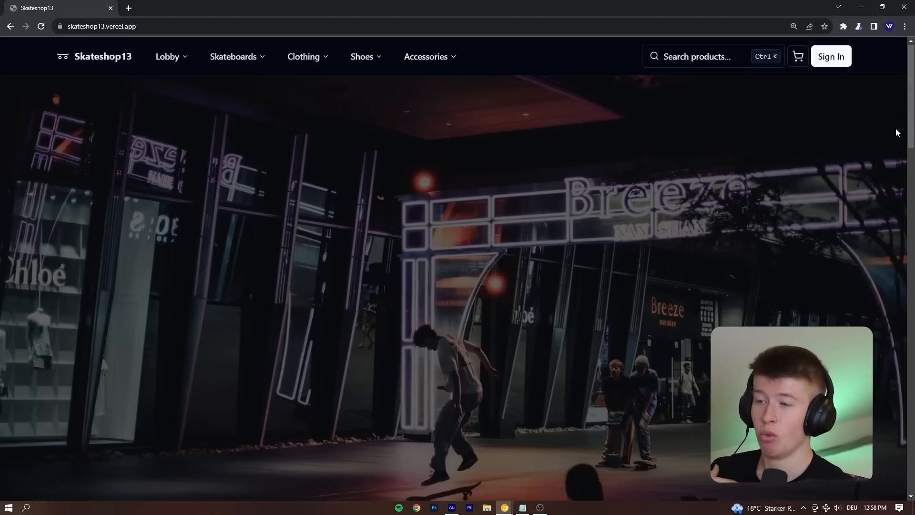
# Scroll the home page down past the hero to the 'Create a store' banner and Featured products.
pyautogui.scroll(-3)
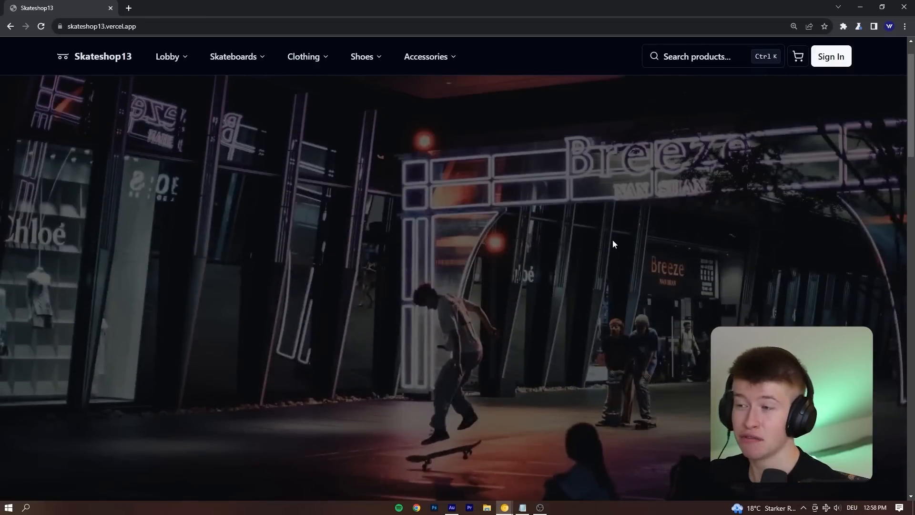
pyautogui.moveTo(406, 241)
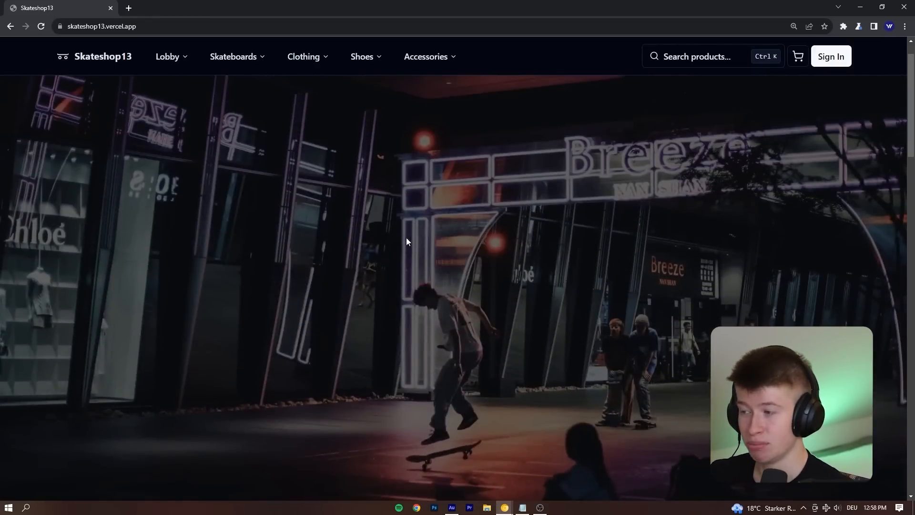
pyautogui.moveTo(461, 267)
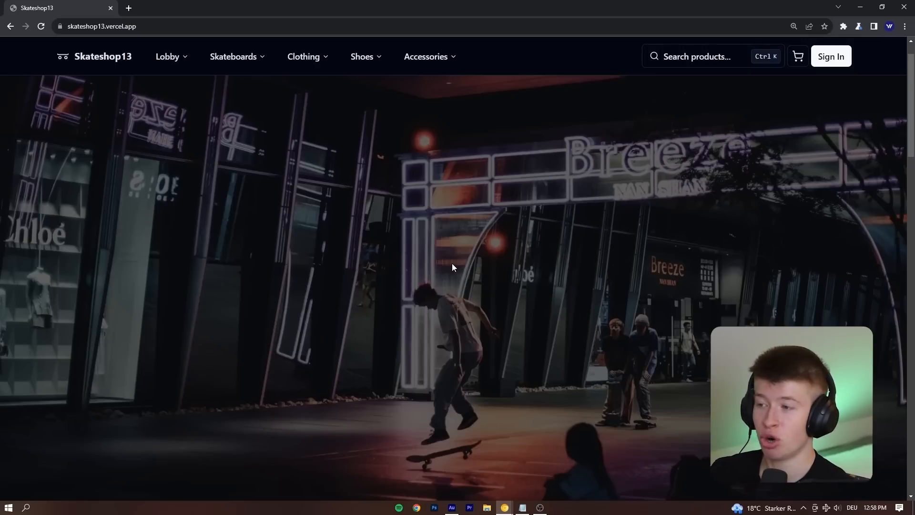
pyautogui.moveTo(505, 240)
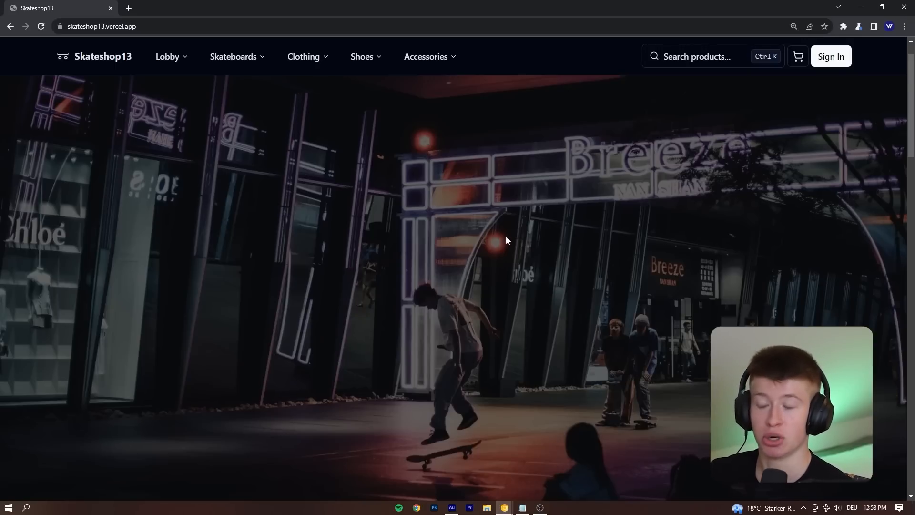
pyautogui.moveTo(551, 258)
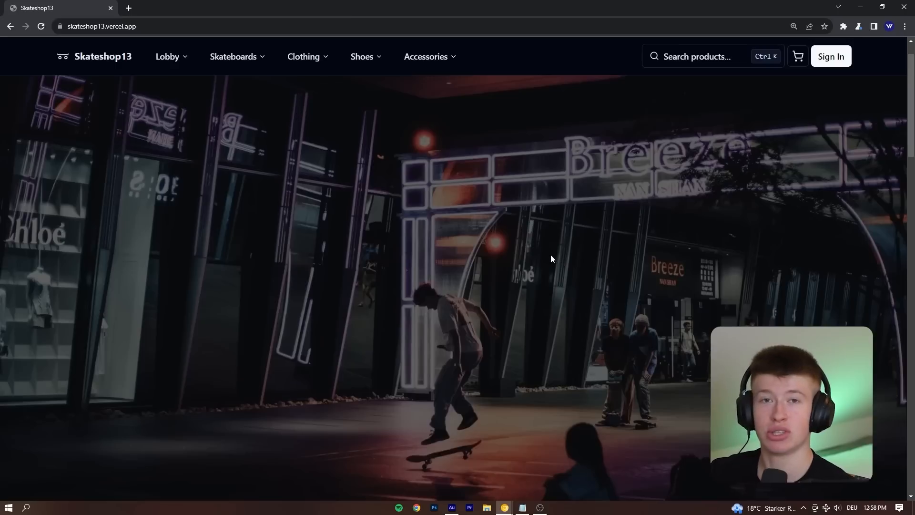
pyautogui.moveTo(620, 290)
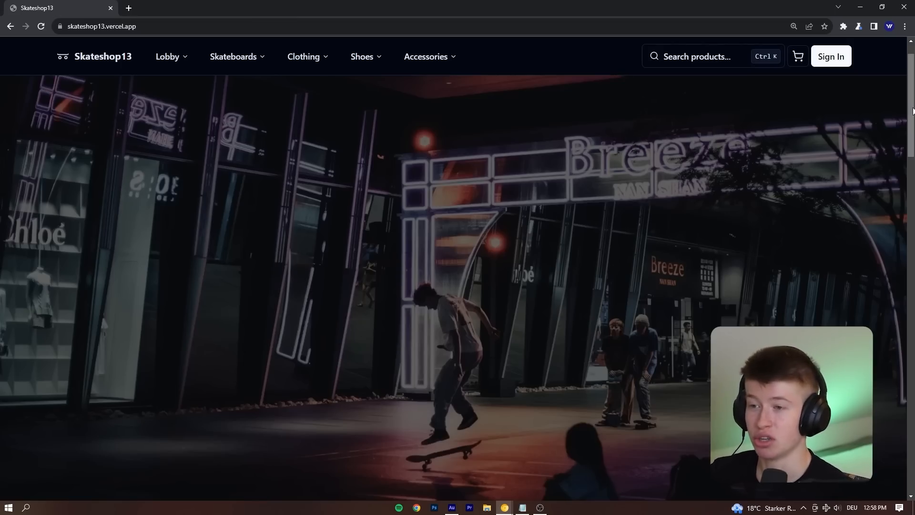
pyautogui.scroll(-3)
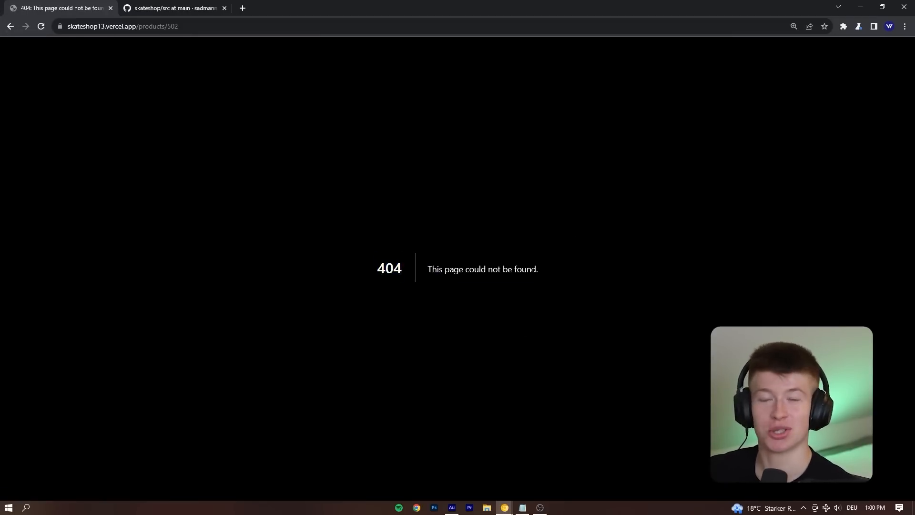
pyautogui.moveTo(481, 216)
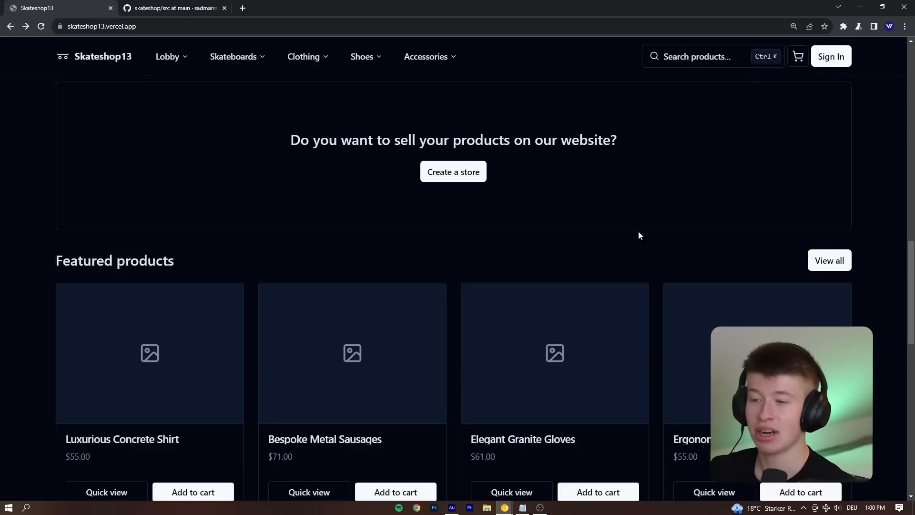
pyautogui.moveTo(757, 262)
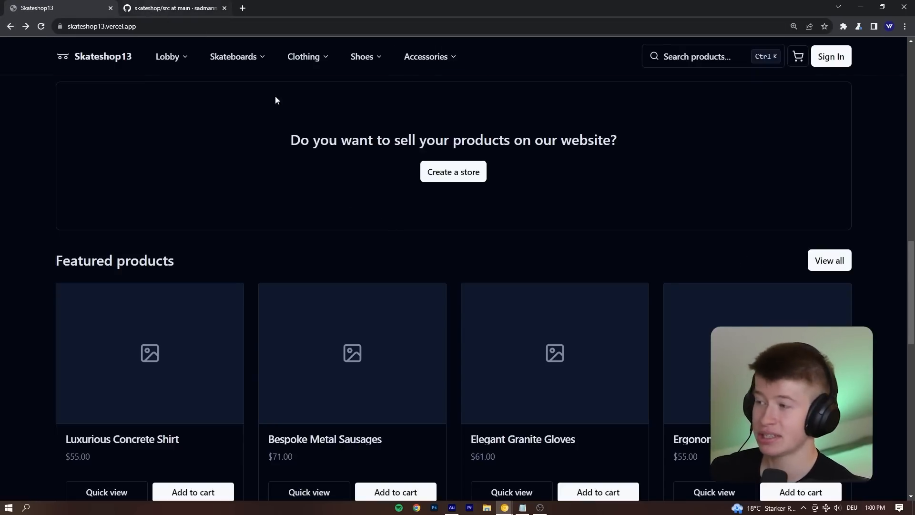
# Visit the Clothing and Low Tops category pages from the navbar menus.
pyautogui.click(303, 56)
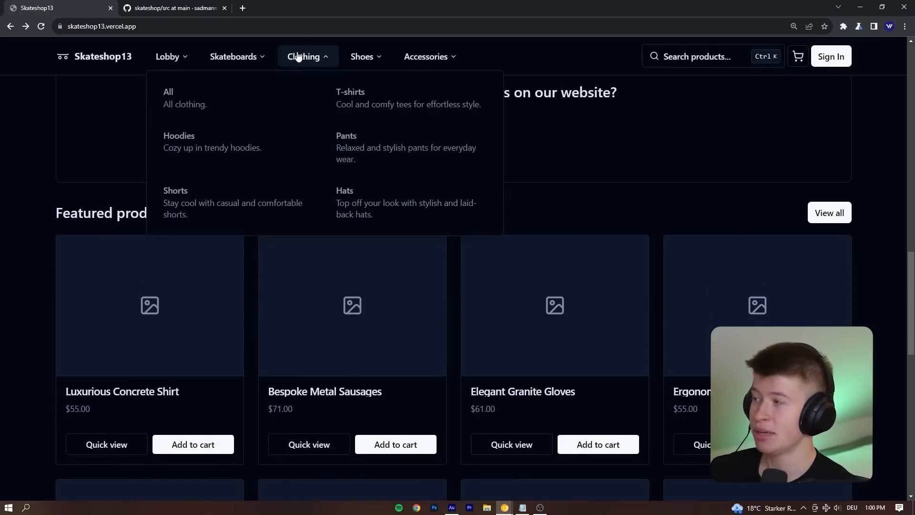
pyautogui.click(168, 99)
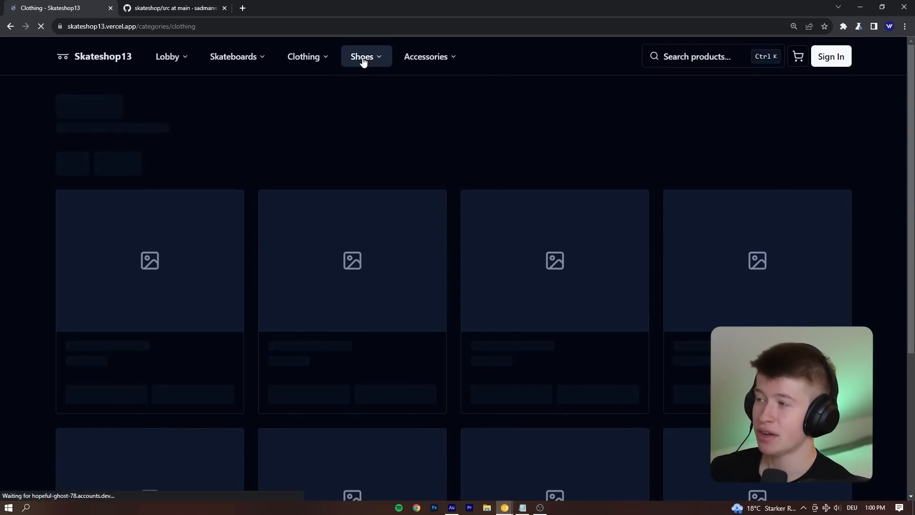
pyautogui.click(362, 57)
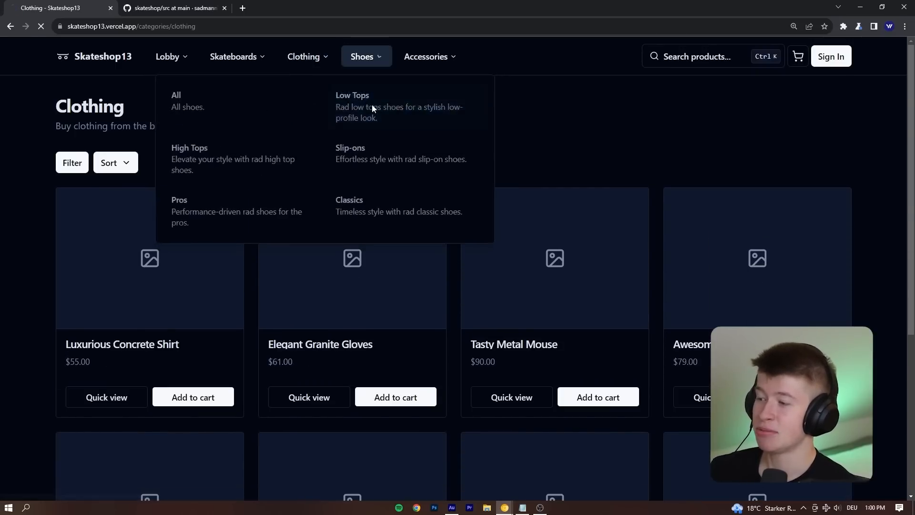
pyautogui.click(353, 106)
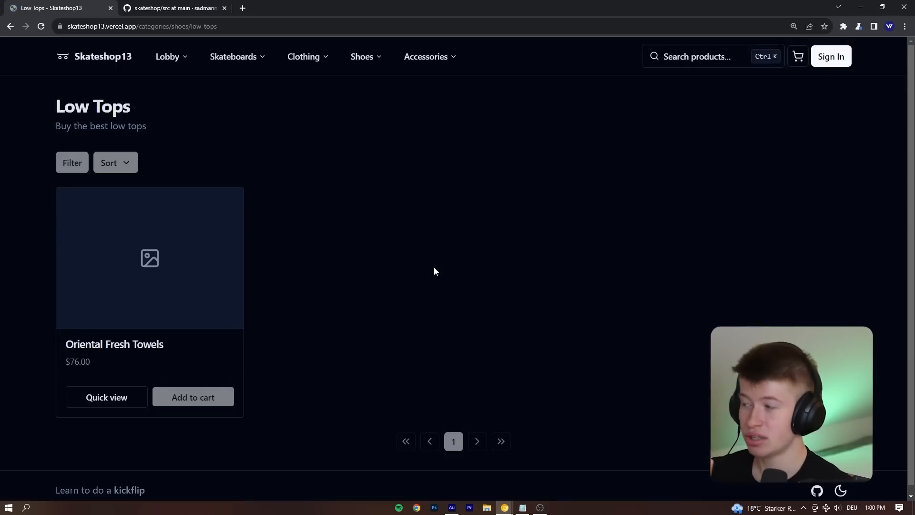
# Visit the Pants and T Shirts category pages, then return to the GitHub repo.
pyautogui.click(166, 56)
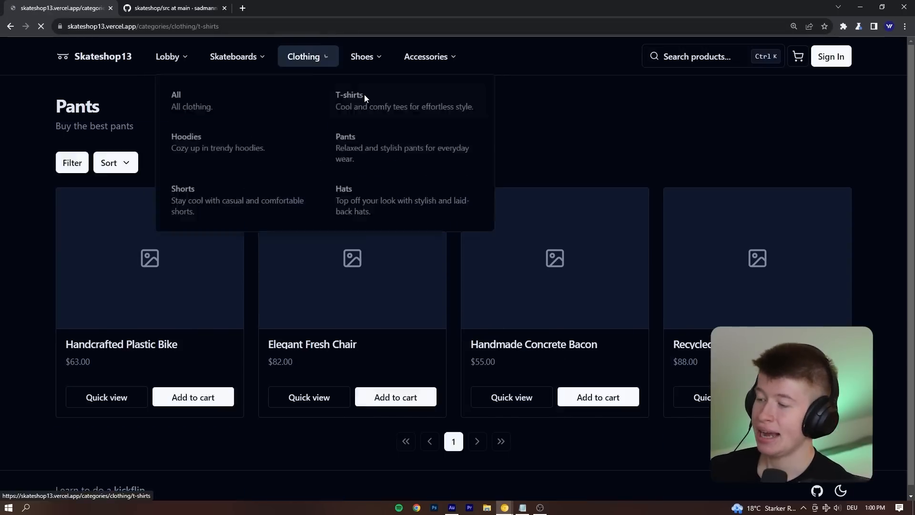
pyautogui.click(352, 95)
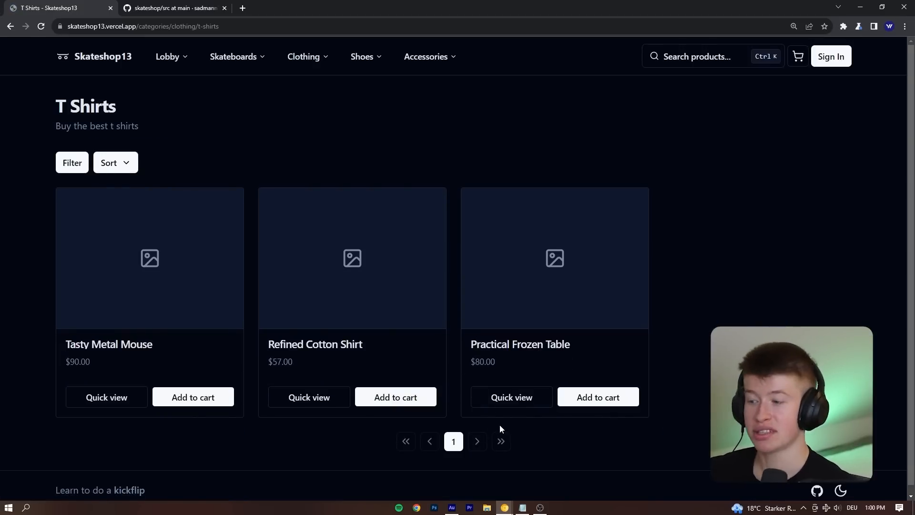
pyautogui.scroll(-3)
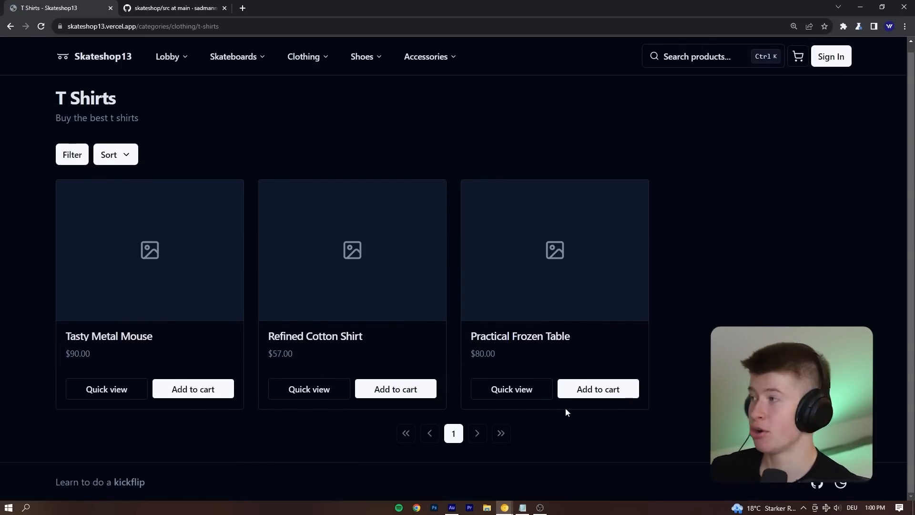
pyautogui.click(172, 8)
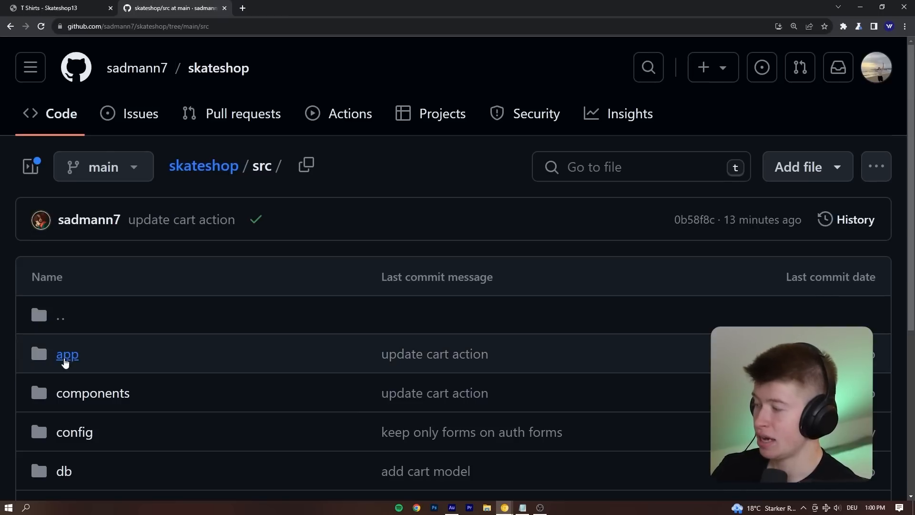
# Navigate src/app → (lobby) → categories/[category] and open loading.tsx.
pyautogui.click(66, 354)
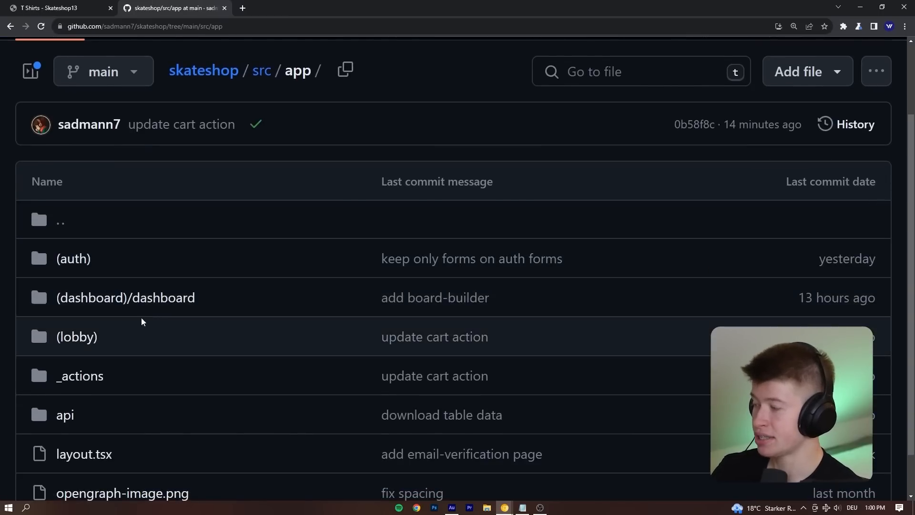
pyautogui.scroll(-3)
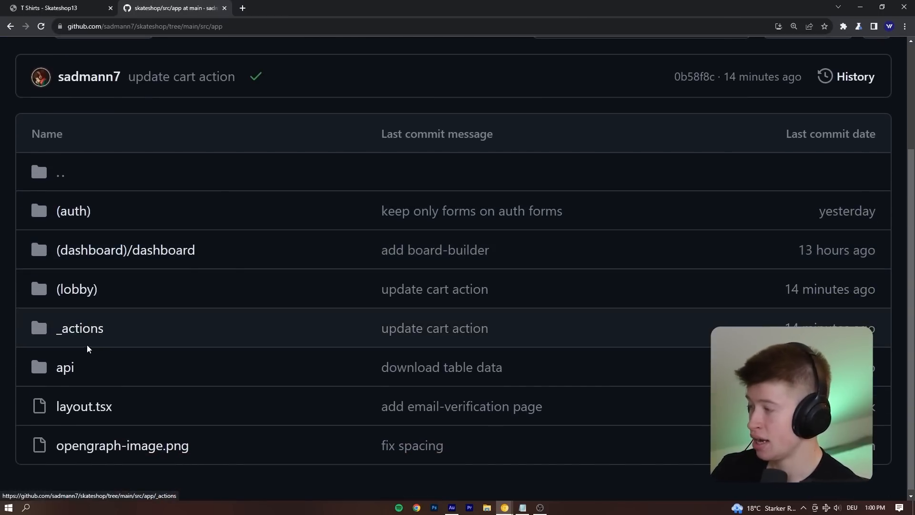
pyautogui.click(55, 8)
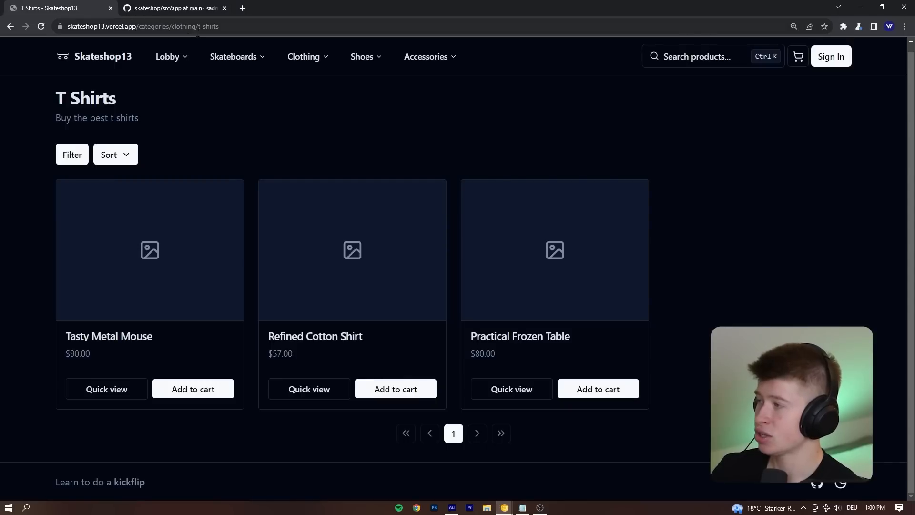
pyautogui.click(172, 8)
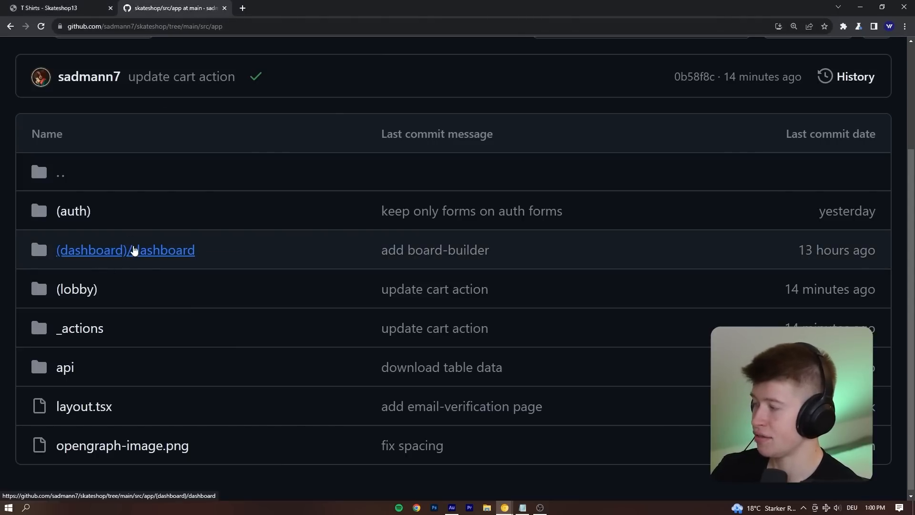
pyautogui.click(77, 289)
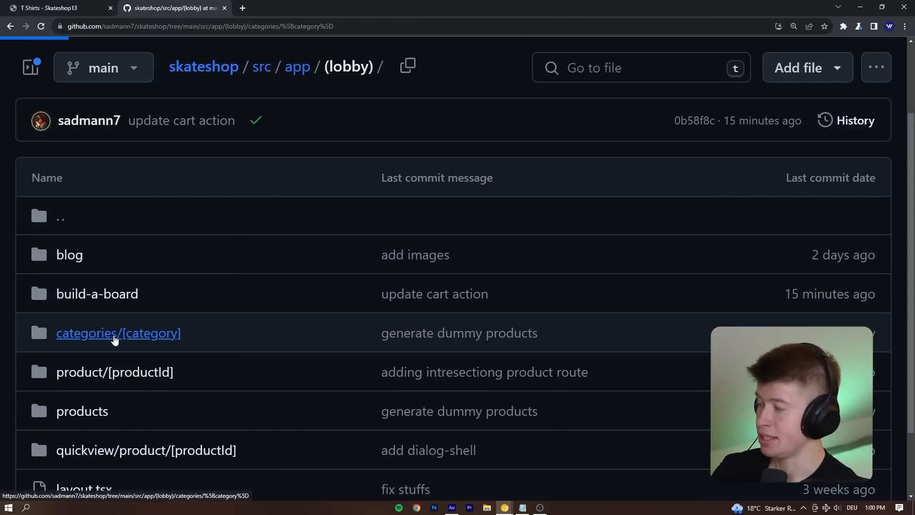
pyautogui.click(118, 333)
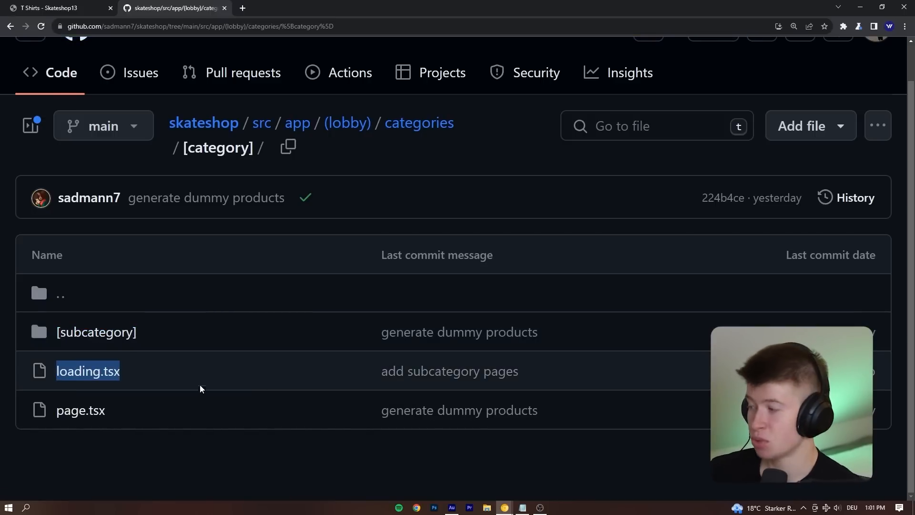
pyautogui.click(88, 371)
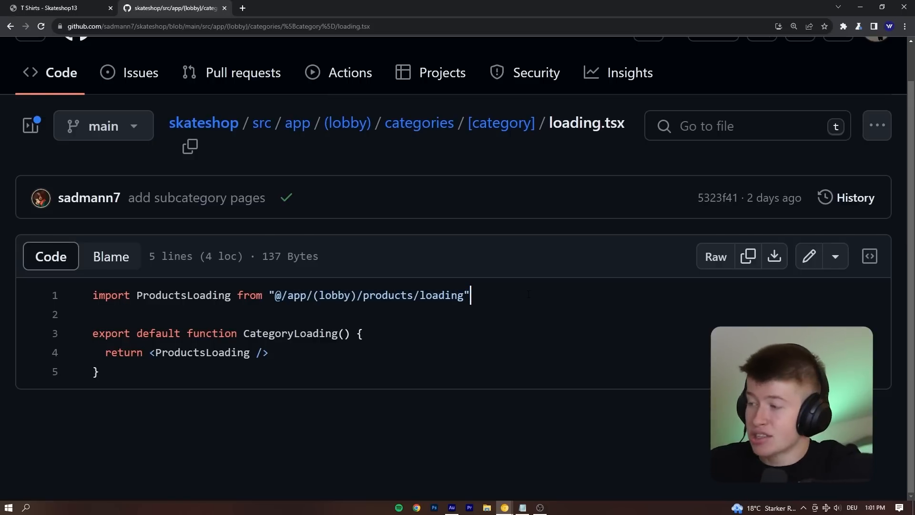
pyautogui.click(55, 8)
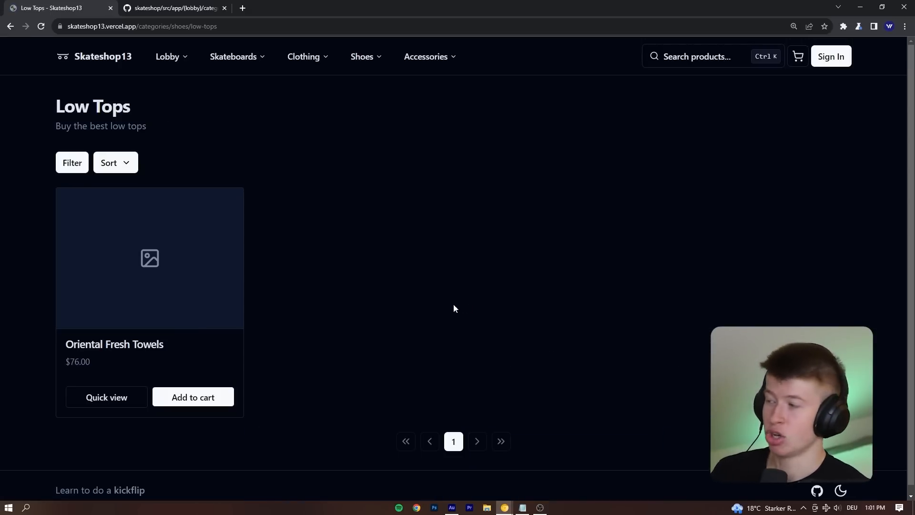
# Open the Hoodies category page from the navbar's Clothing menu.
pyautogui.click(304, 57)
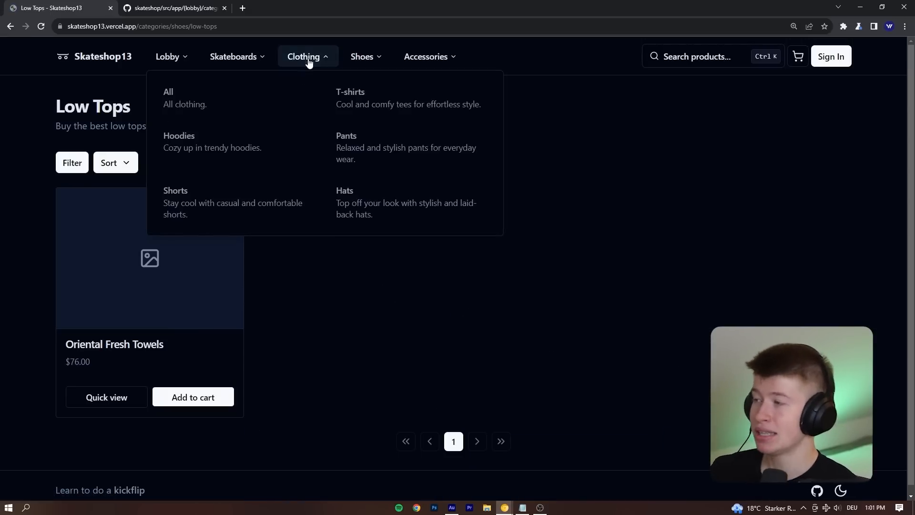
pyautogui.click(178, 135)
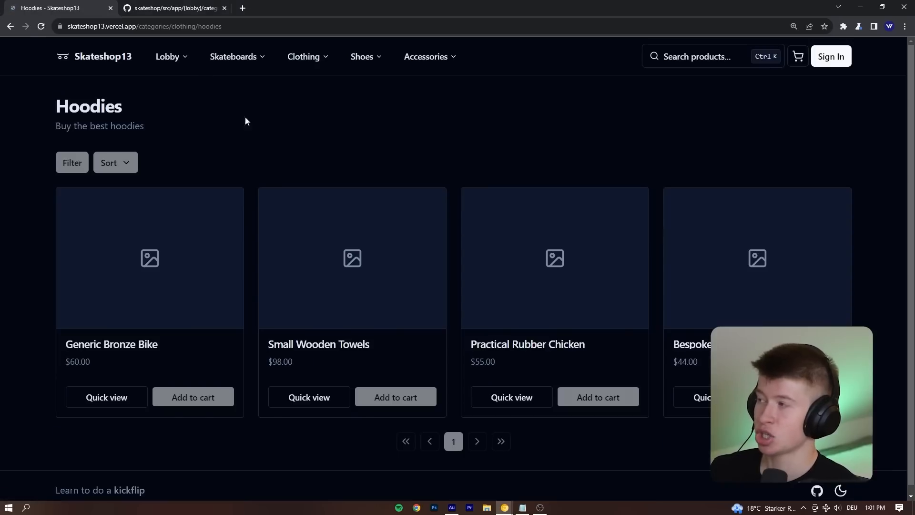
pyautogui.moveTo(344, 205)
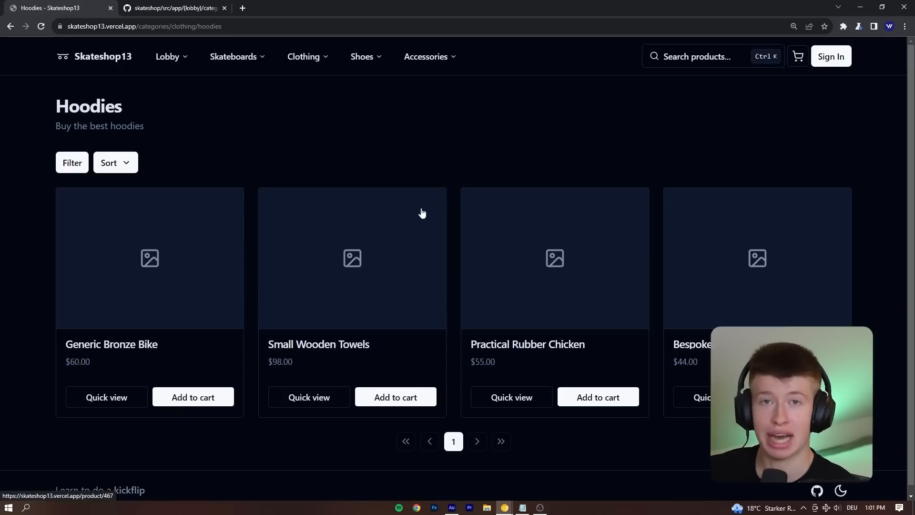
pyautogui.moveTo(470, 286)
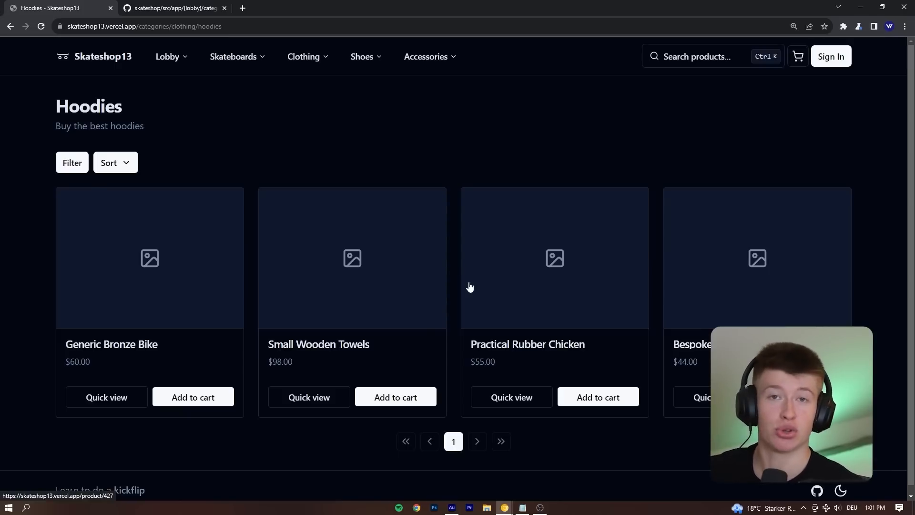